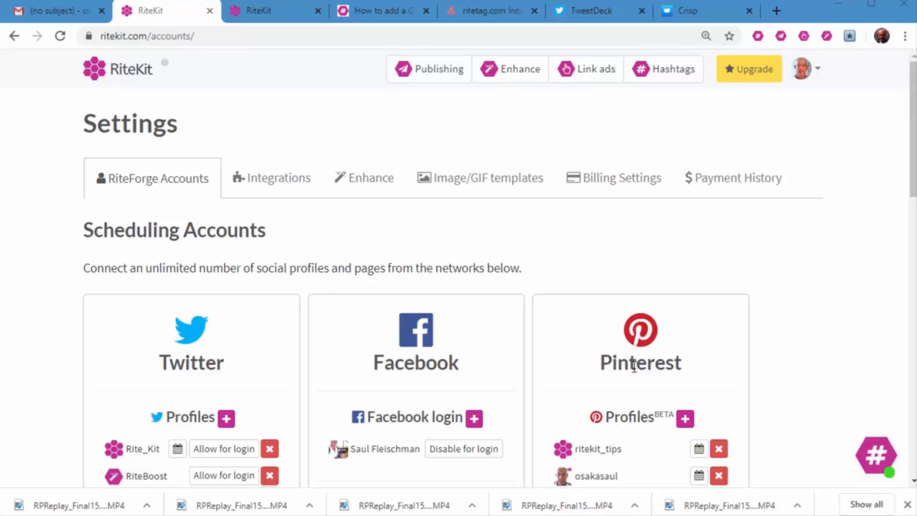
pyautogui.moveTo(611, 407)
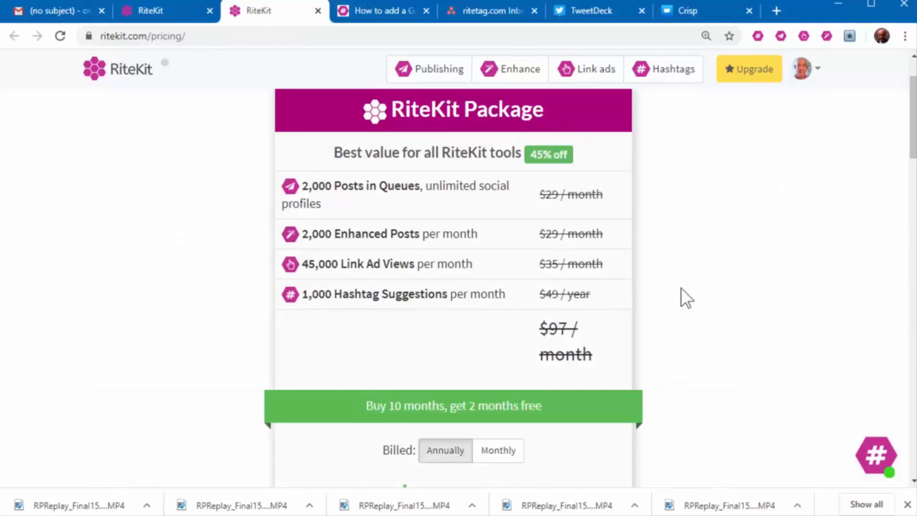
# View the RiteKit Package price when billed monthly.
pyautogui.scroll(-3)
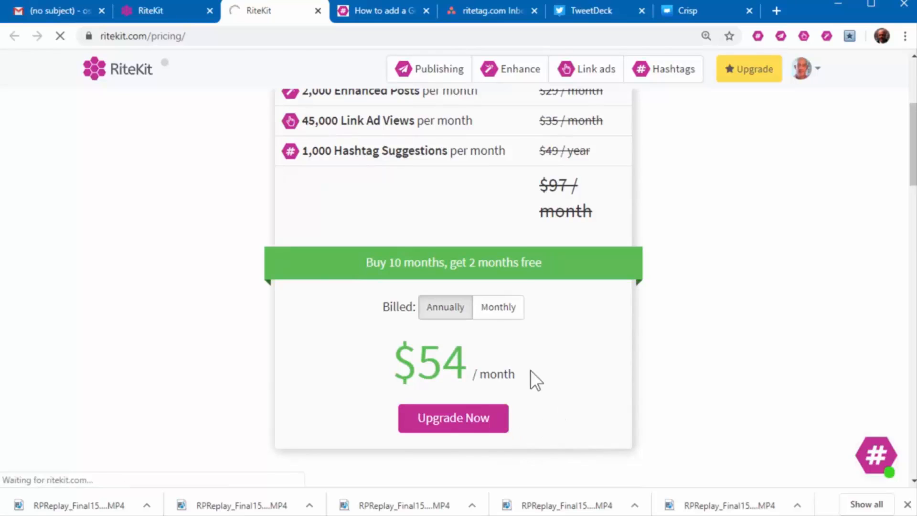
pyautogui.click(498, 308)
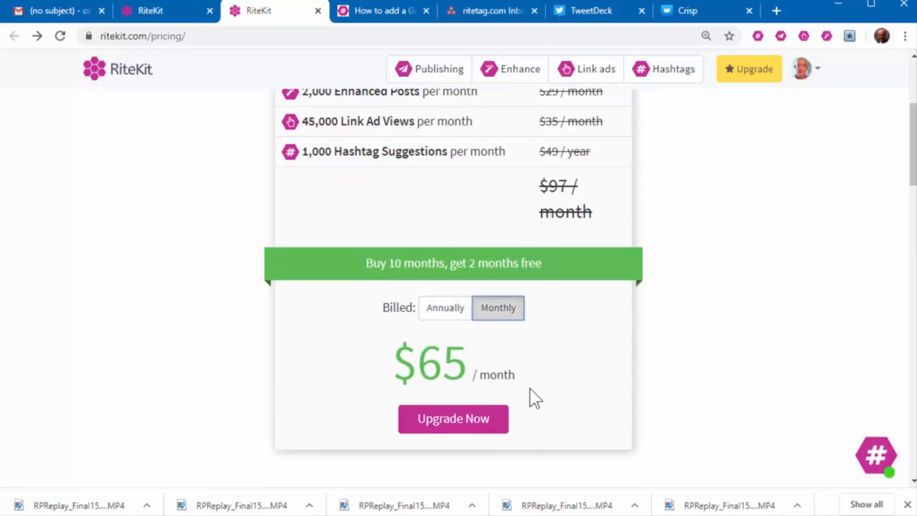
pyautogui.moveTo(521, 82)
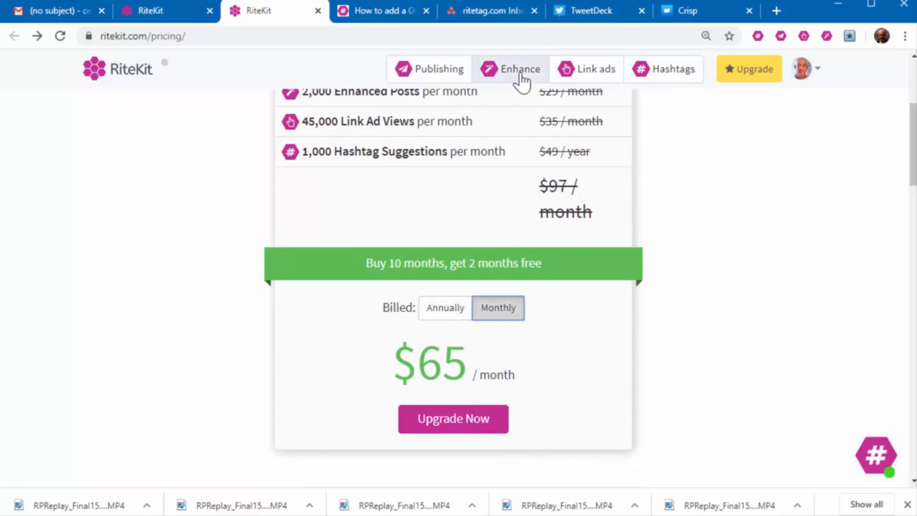
# Go to the Enhance dashboard, then the Google Sheets source help article.
pyautogui.click(517, 69)
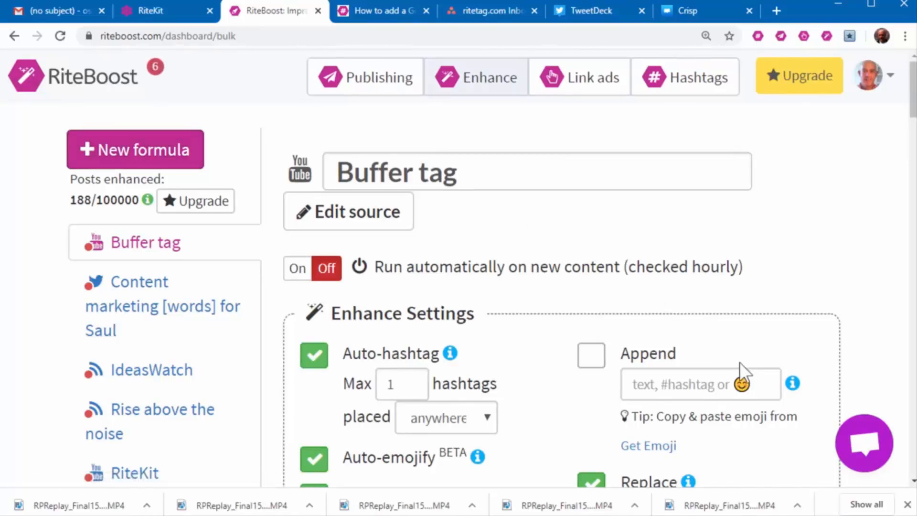
pyautogui.moveTo(763, 479)
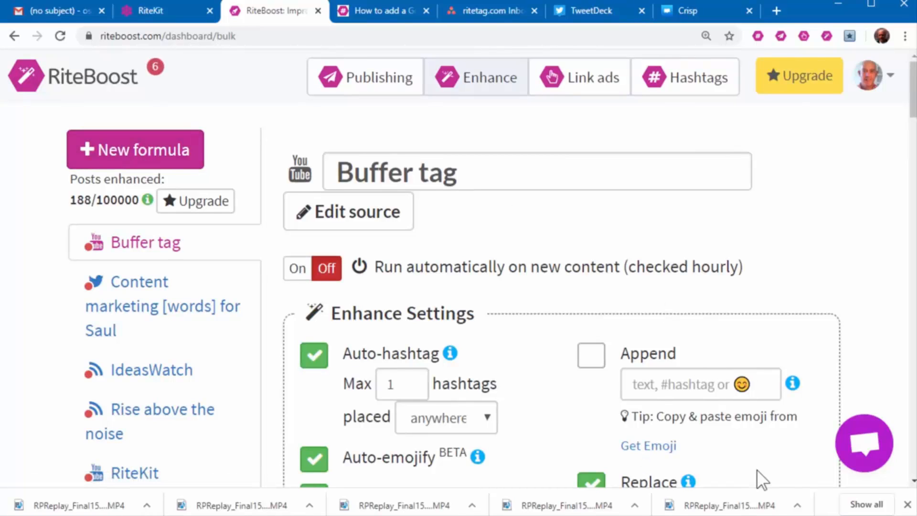
pyautogui.click(384, 11)
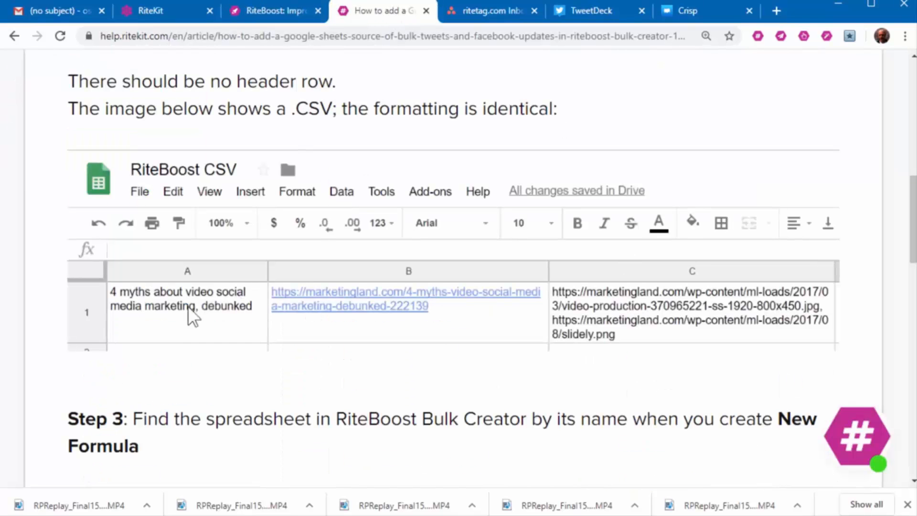
pyautogui.moveTo(390, 332)
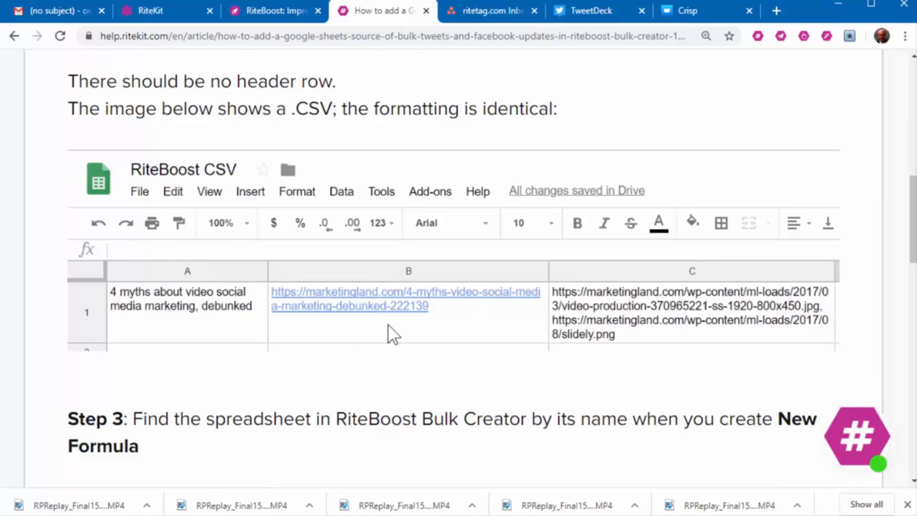
pyautogui.scroll(-3)
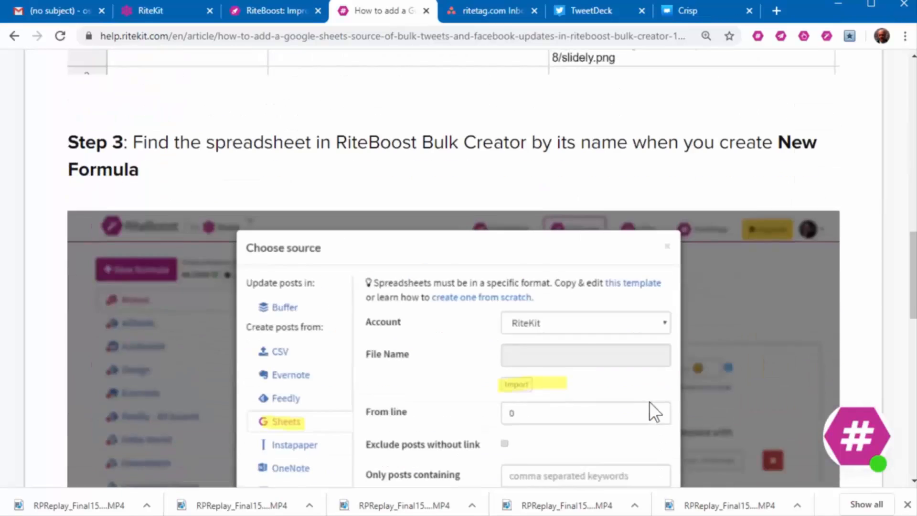
pyautogui.scroll(-3)
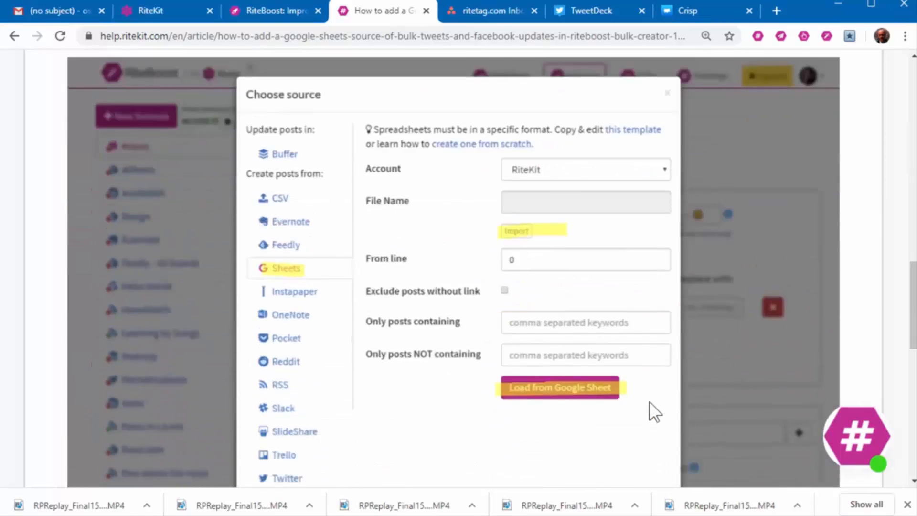
pyautogui.moveTo(350, 266)
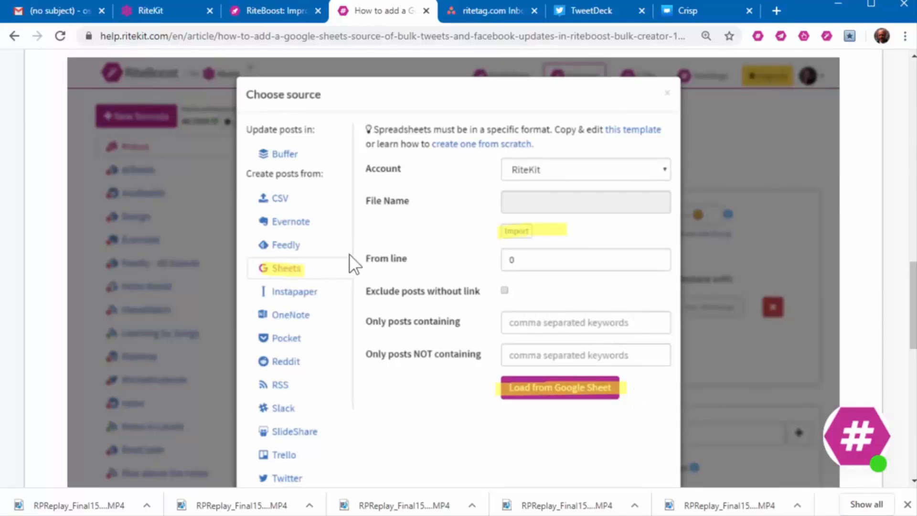
pyautogui.moveTo(537, 240)
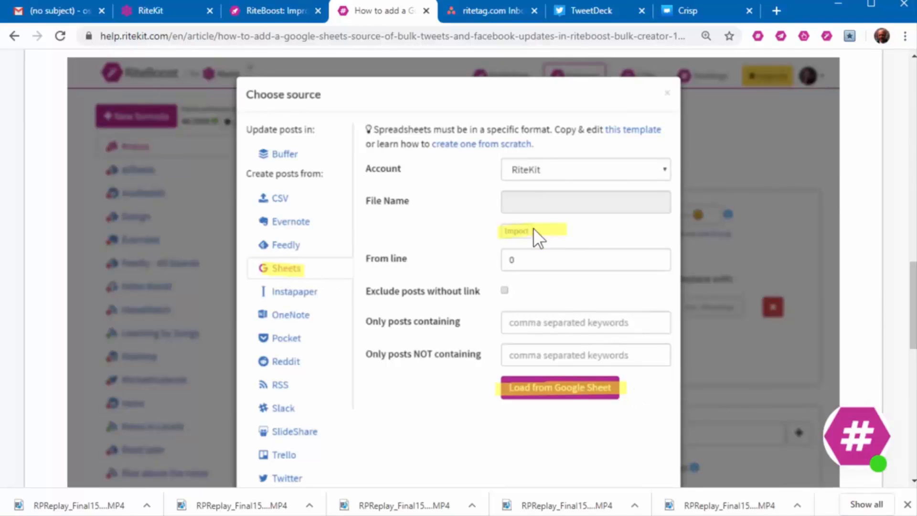
pyautogui.moveTo(578, 413)
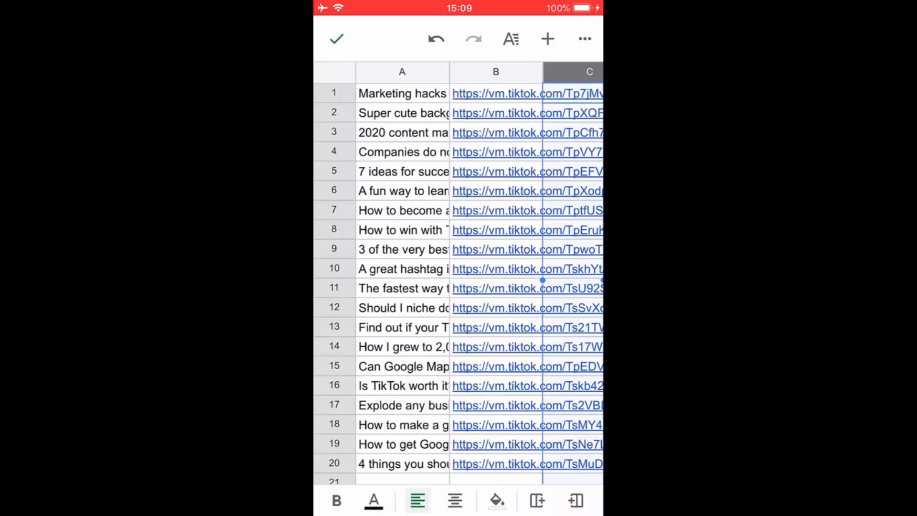
# Create a new Google Sheets spreadsheet named TikTok.
pyautogui.hscroll(3)
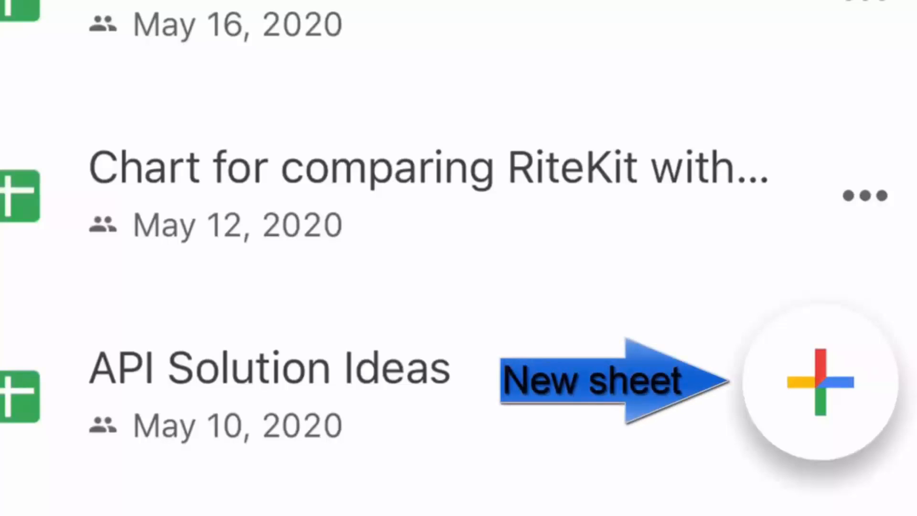
pyautogui.click(822, 383)
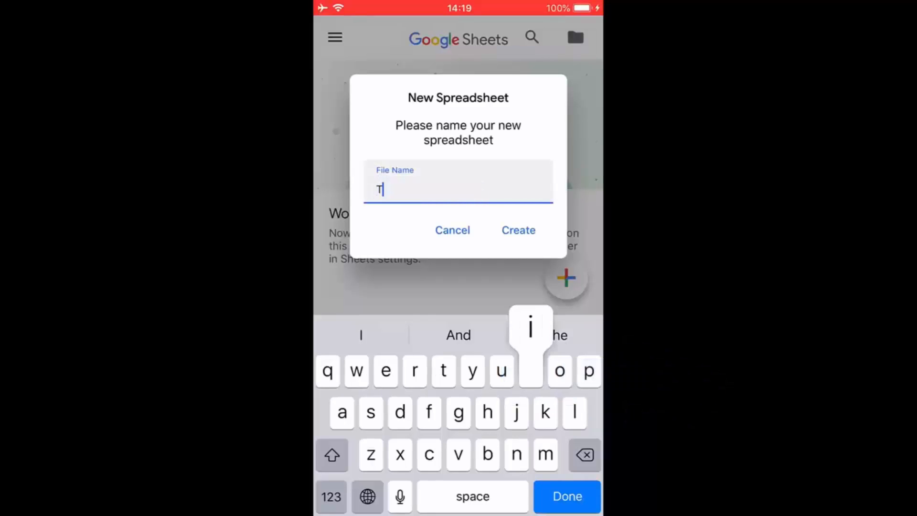
pyautogui.write('ik')
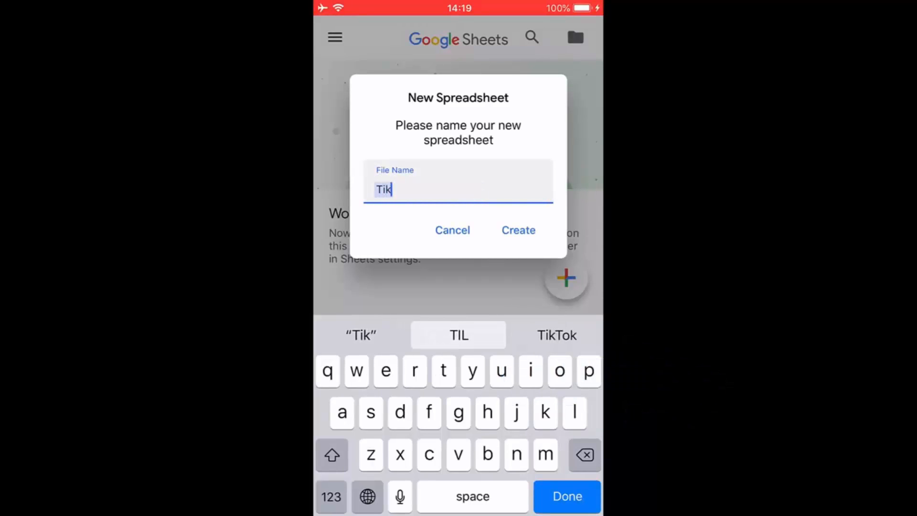
pyautogui.write('tok')
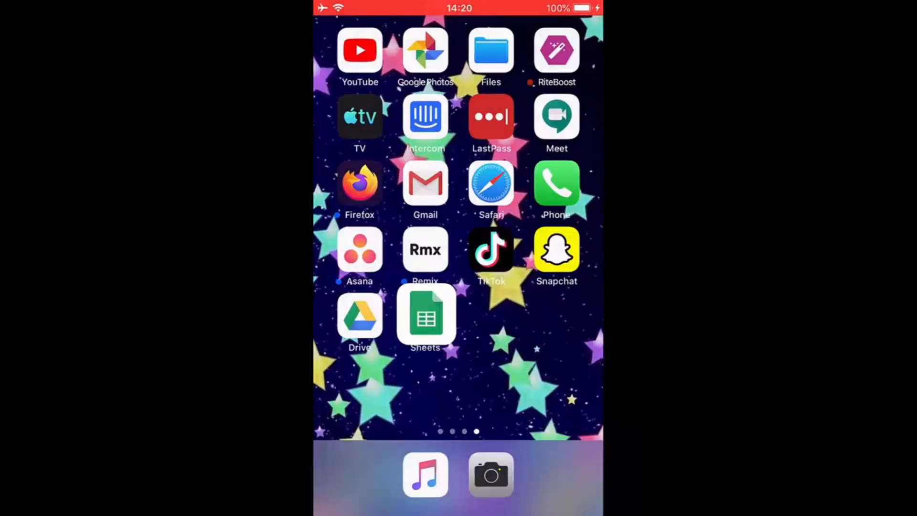
# Search TikTok for socialmediamarketing and open the first result video.
pyautogui.click(491, 250)
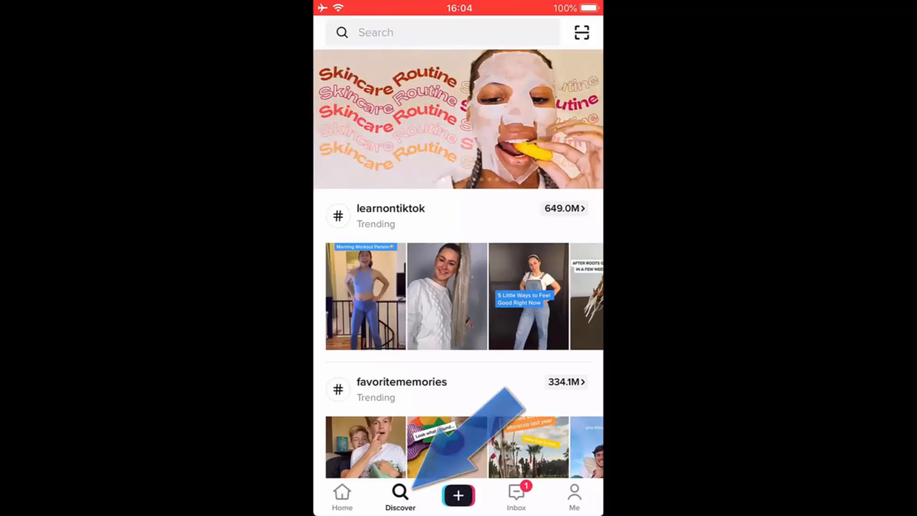
pyautogui.click(432, 32)
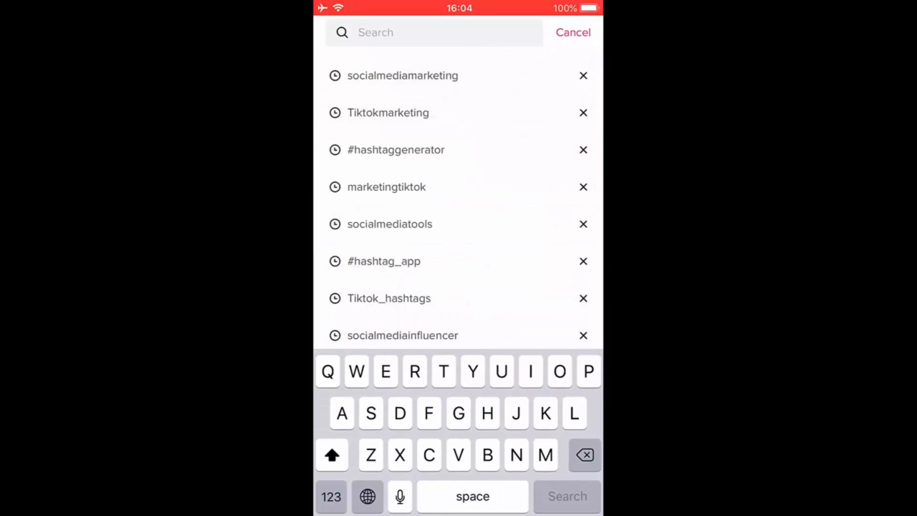
pyautogui.click(403, 76)
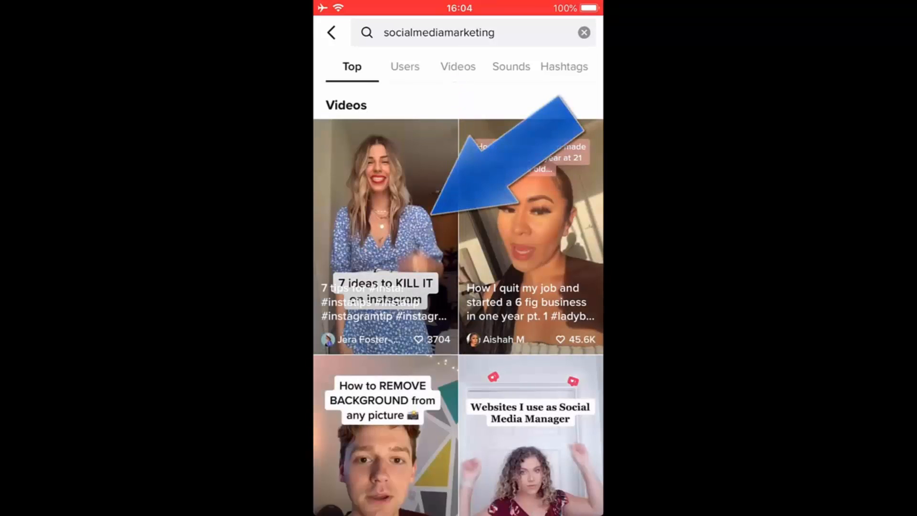
pyautogui.click(384, 229)
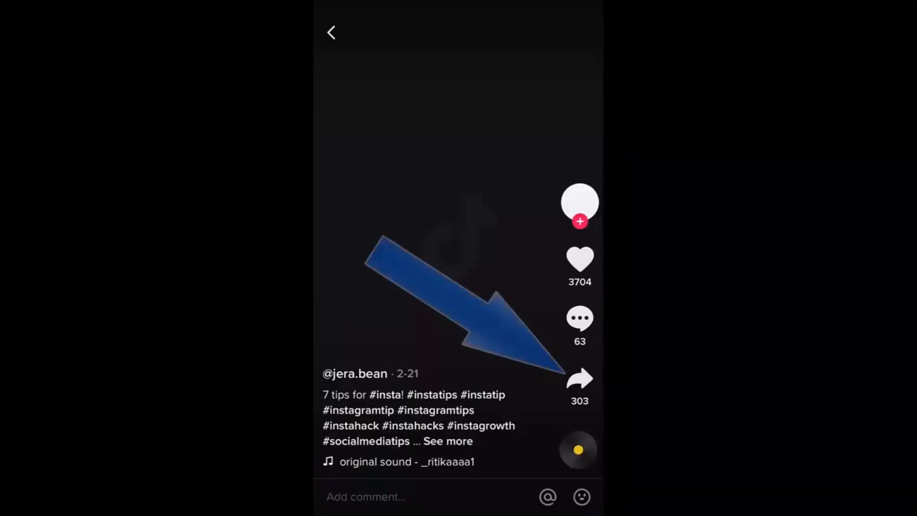
# Copy the video's link from its share options.
pyautogui.click(580, 378)
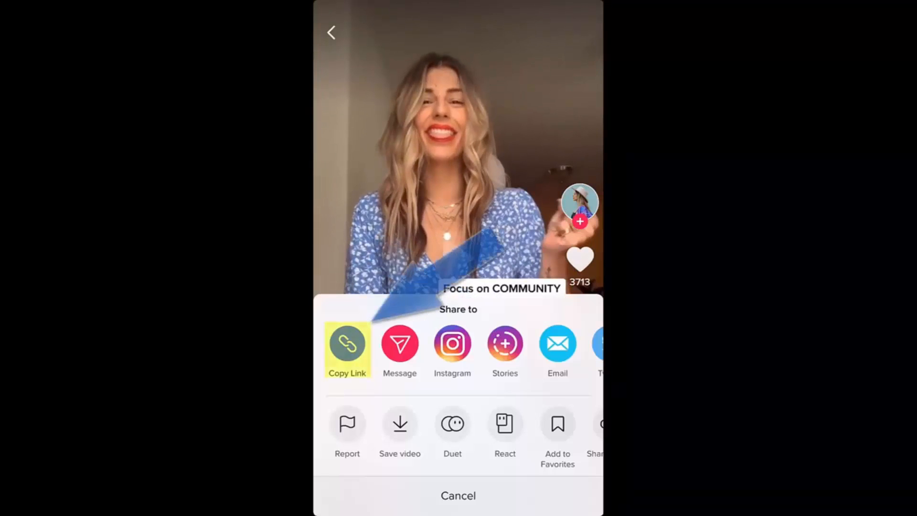
pyautogui.click(458, 496)
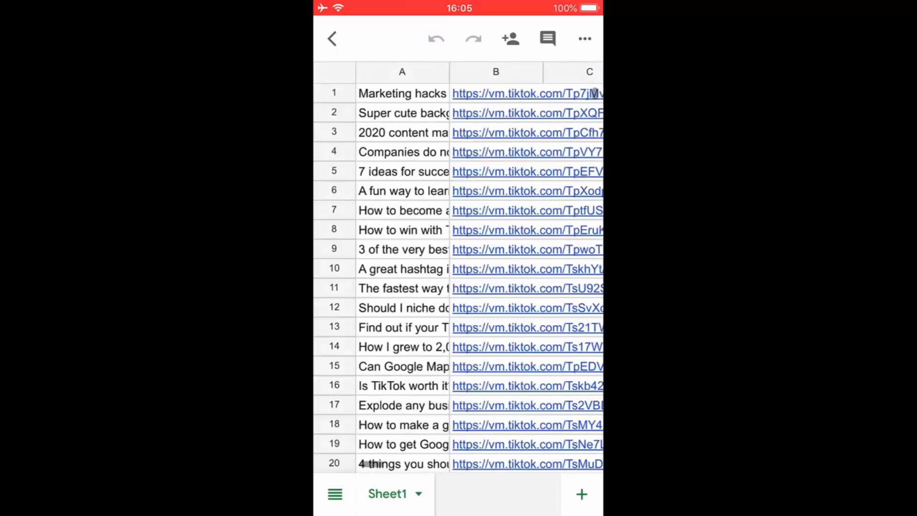
# Start editing the TikTok links spreadsheet at cell B1.
pyautogui.click(527, 172)
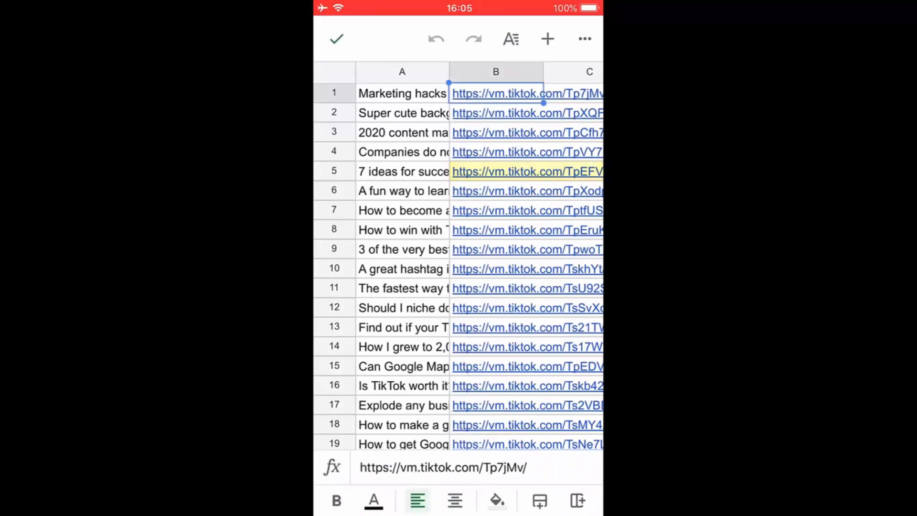
pyautogui.click(402, 94)
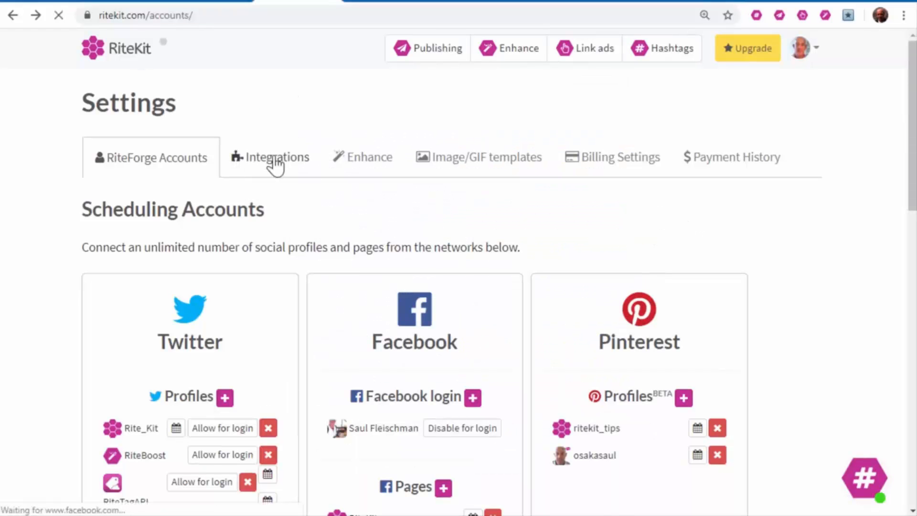
# Check the connected integrations settings, then return to the Enhance dashboard.
pyautogui.click(276, 157)
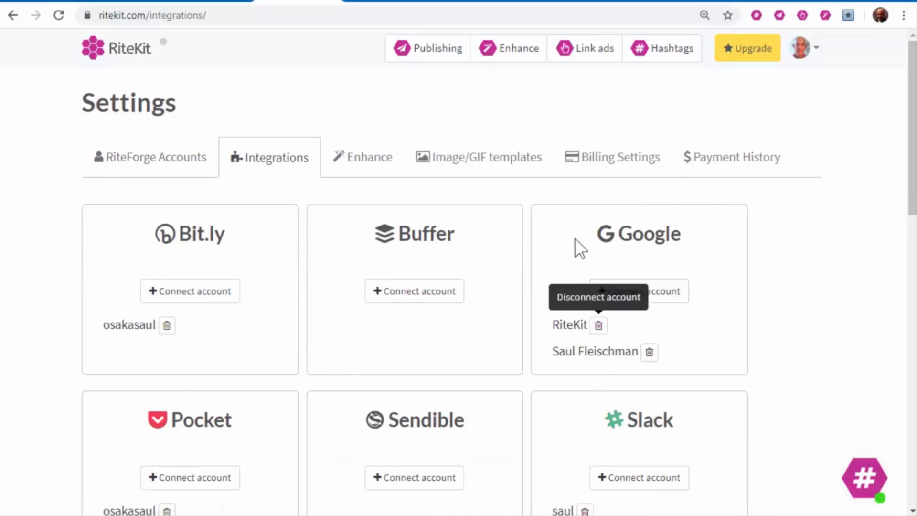
pyautogui.click(510, 47)
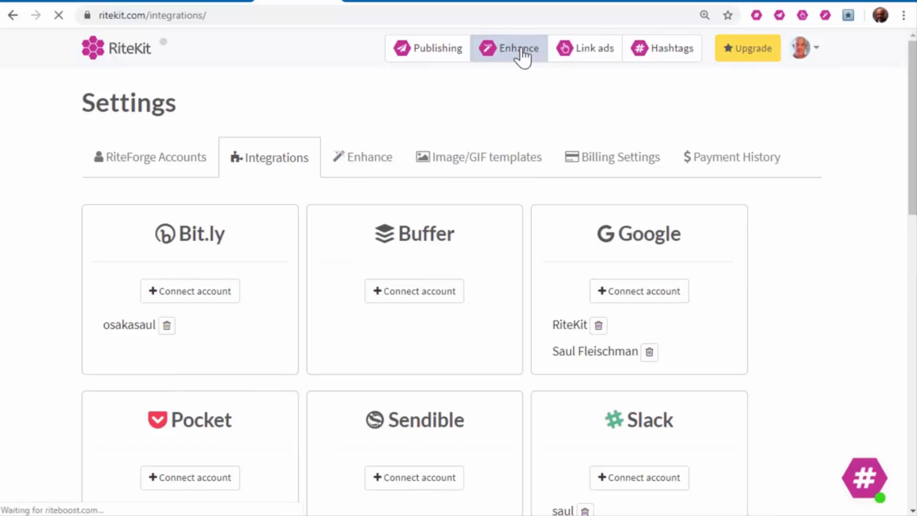
pyautogui.click(517, 48)
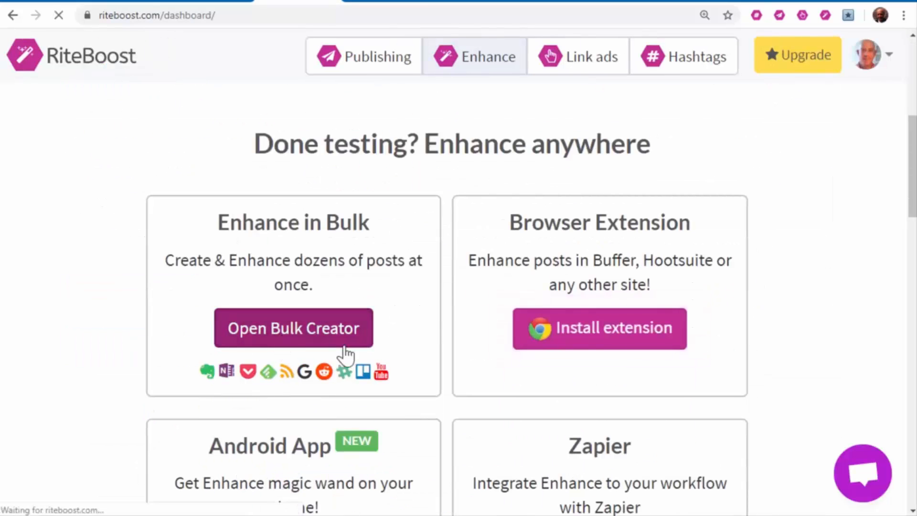
# Create a bulk formula importing posts from the Tiktok1 Google Sheet.
pyautogui.click(293, 327)
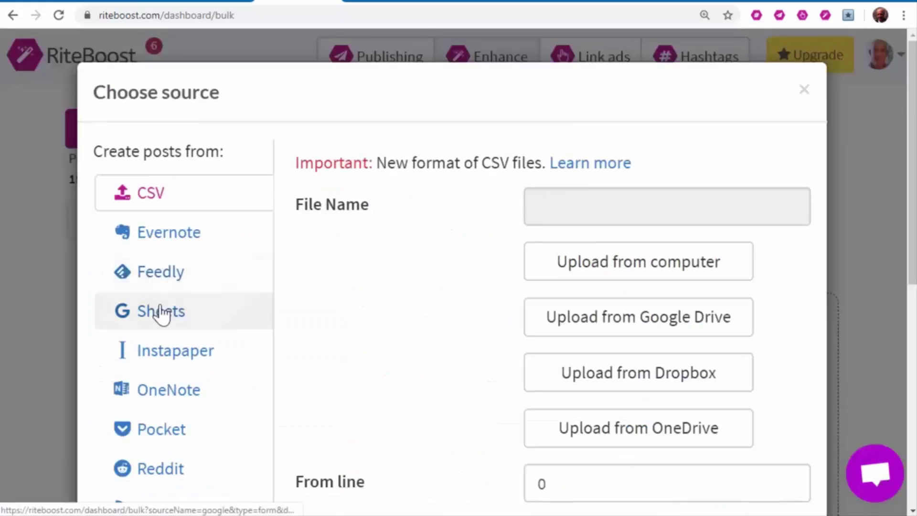
pyautogui.click(161, 312)
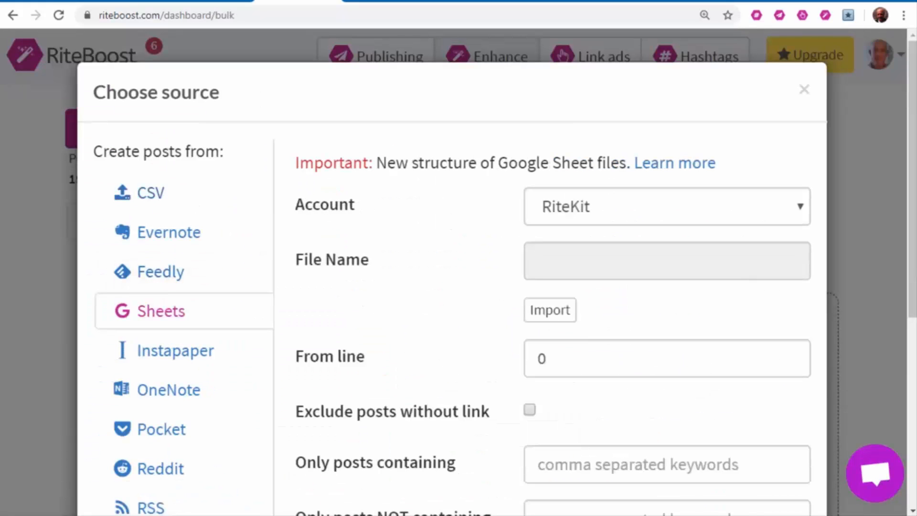
pyautogui.click(666, 206)
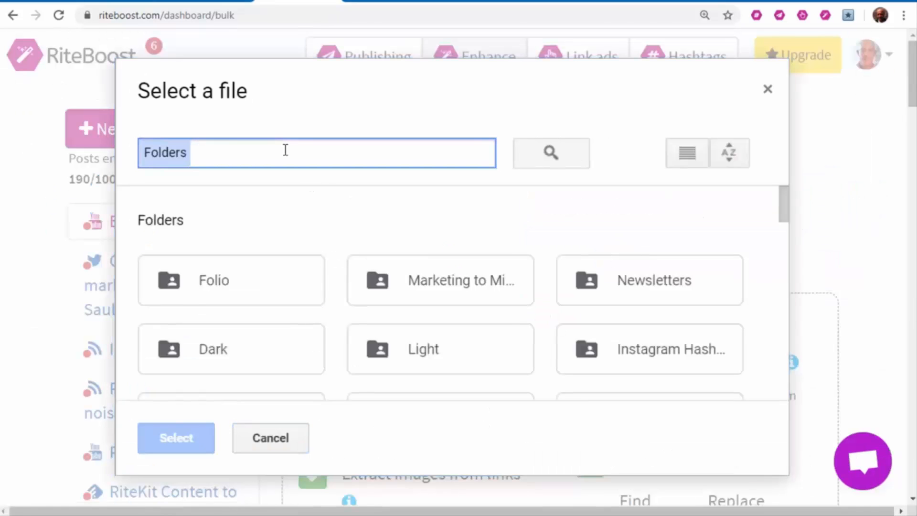
pyautogui.write('tiktok1')
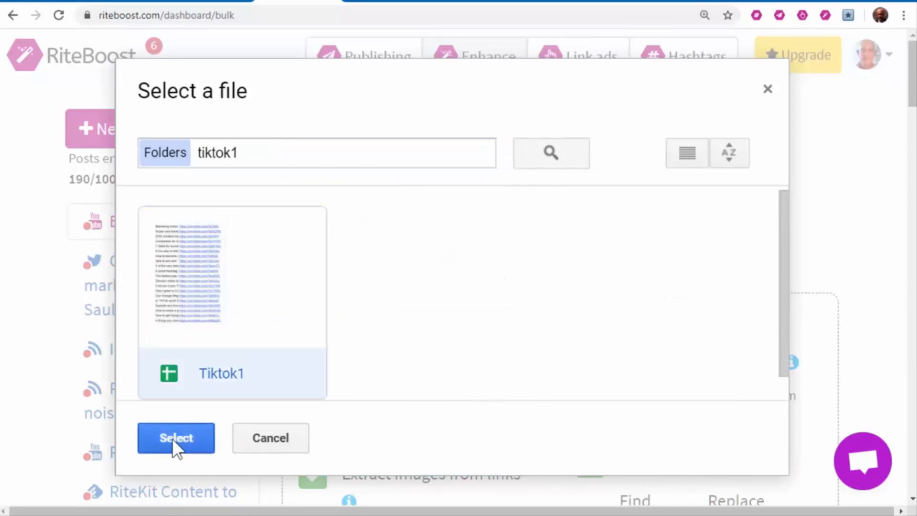
pyautogui.click(176, 438)
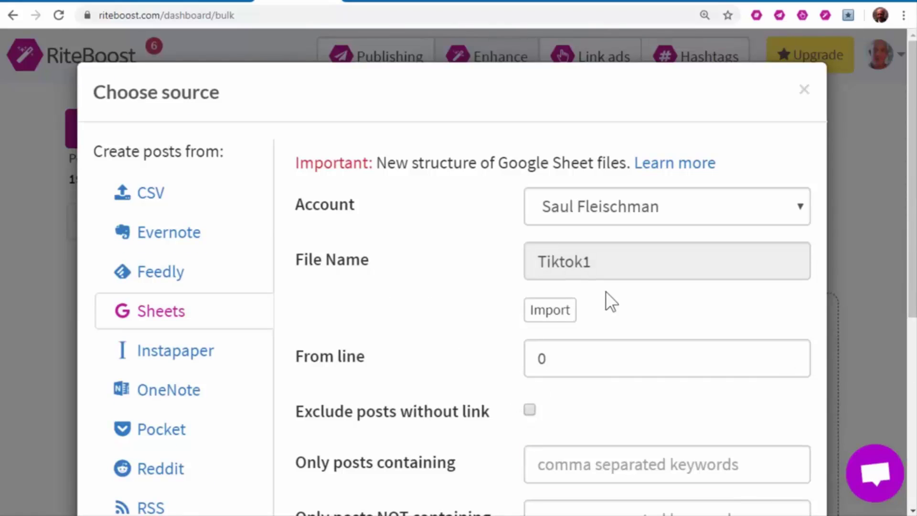
pyautogui.click(550, 310)
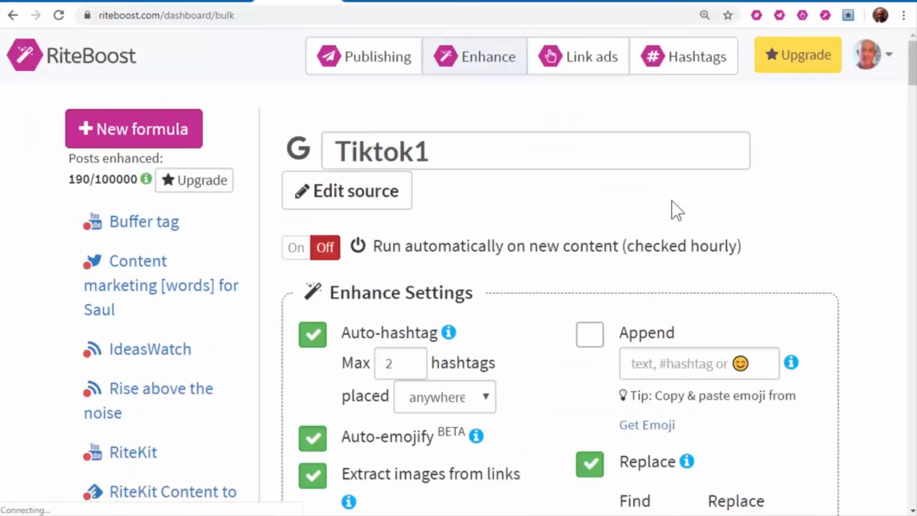
# Choose the ad to place on the formula's links.
pyautogui.scroll(-3)
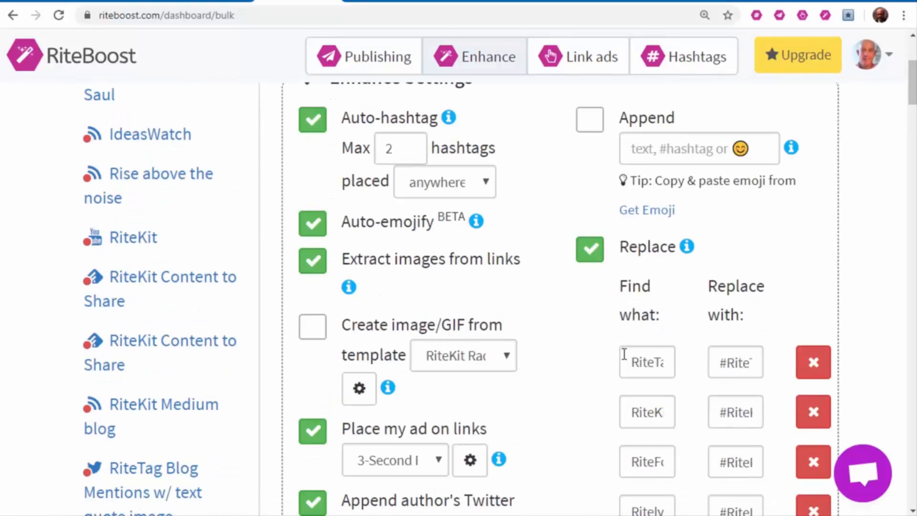
pyautogui.scroll(-3)
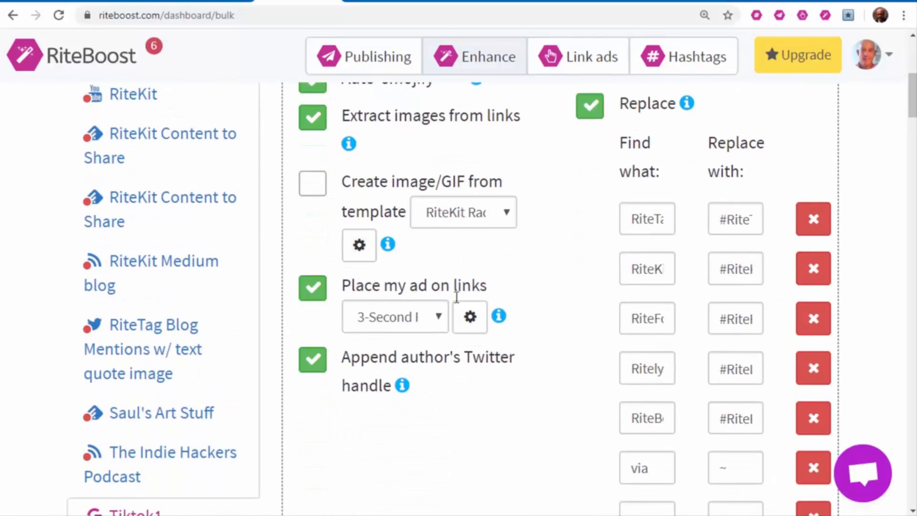
pyautogui.click(394, 316)
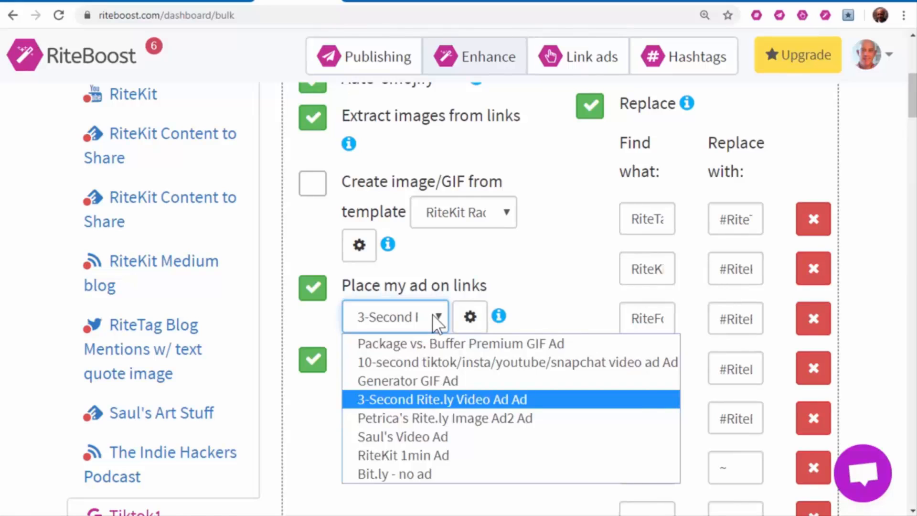
pyautogui.moveTo(462, 427)
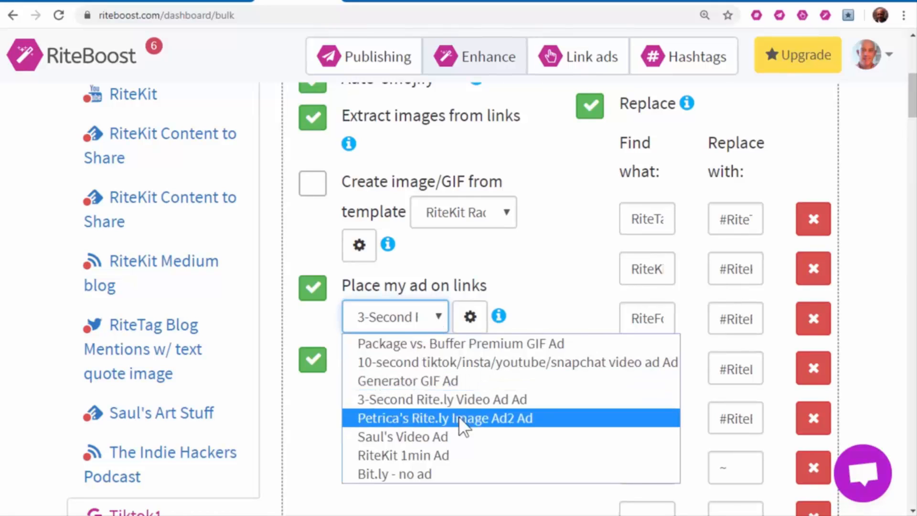
pyautogui.click(516, 362)
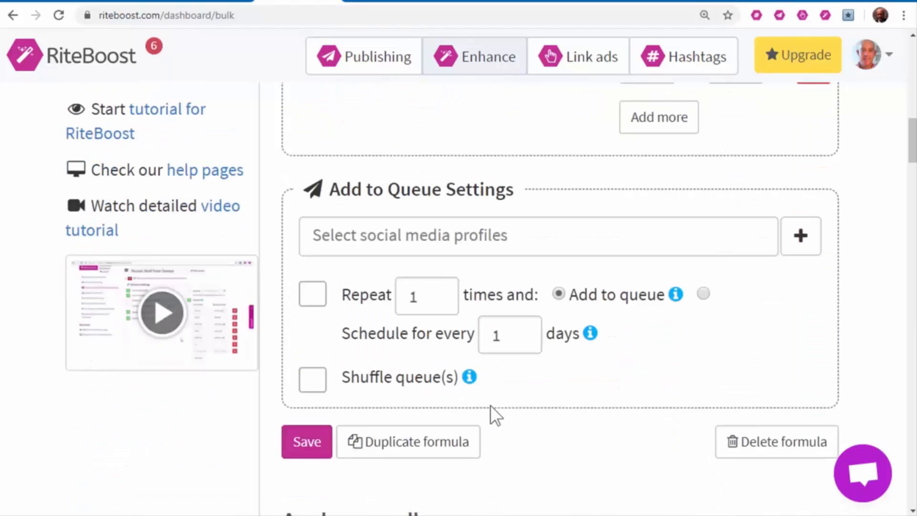
# Save the Tiktok1 formula and enhance all 20 imported posts.
pyautogui.click(305, 442)
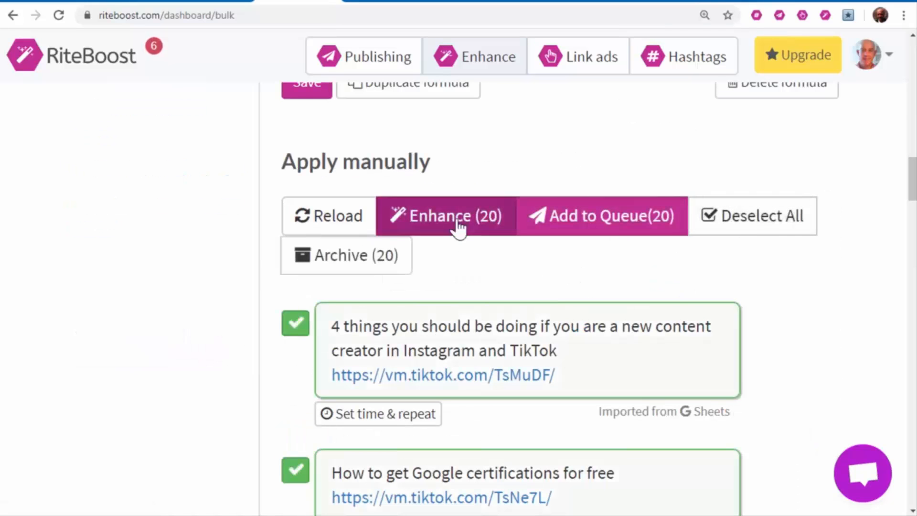
pyautogui.click(445, 216)
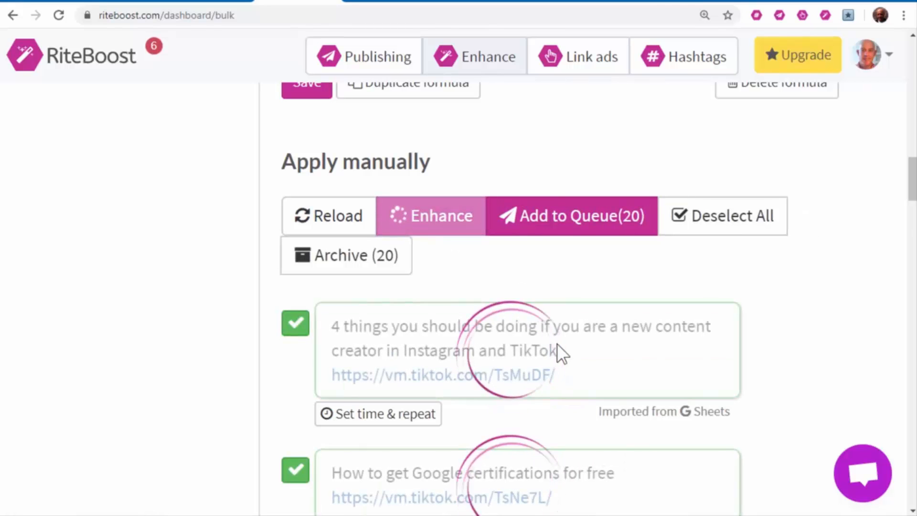
pyautogui.click(439, 216)
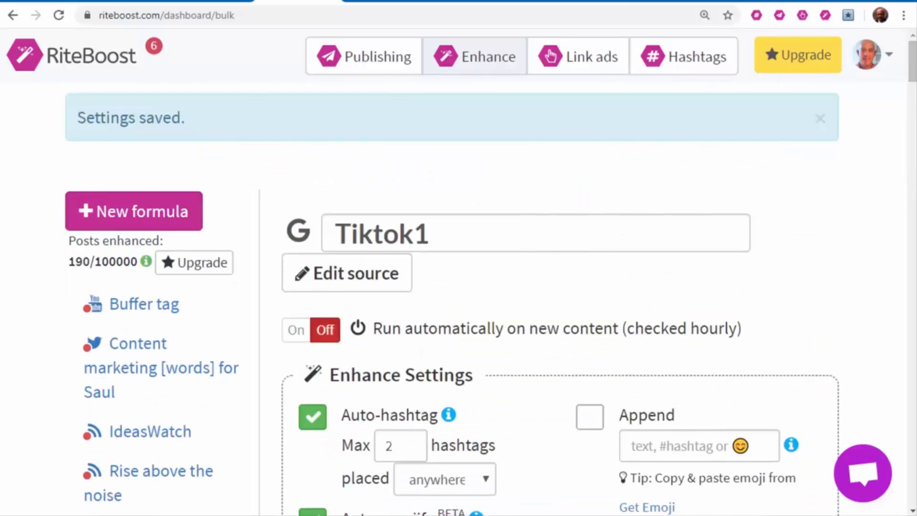
pyautogui.scroll(-3)
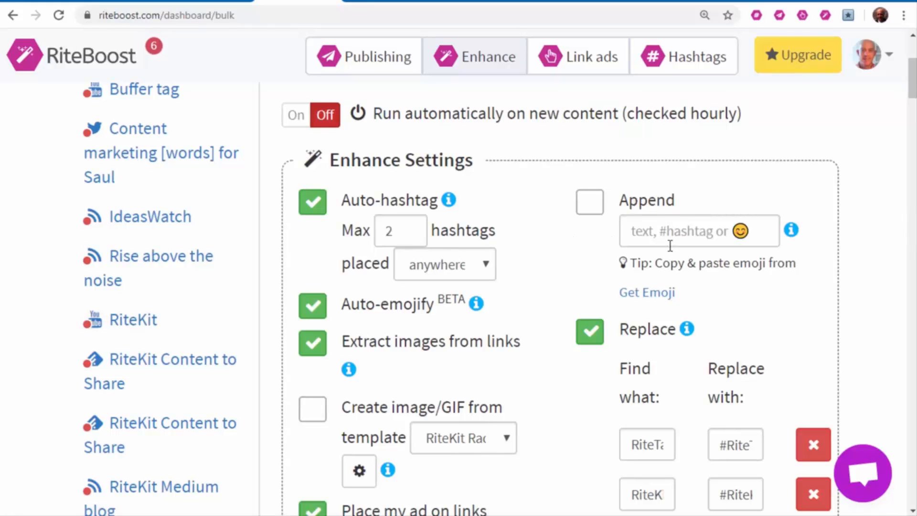
pyautogui.moveTo(705, 237)
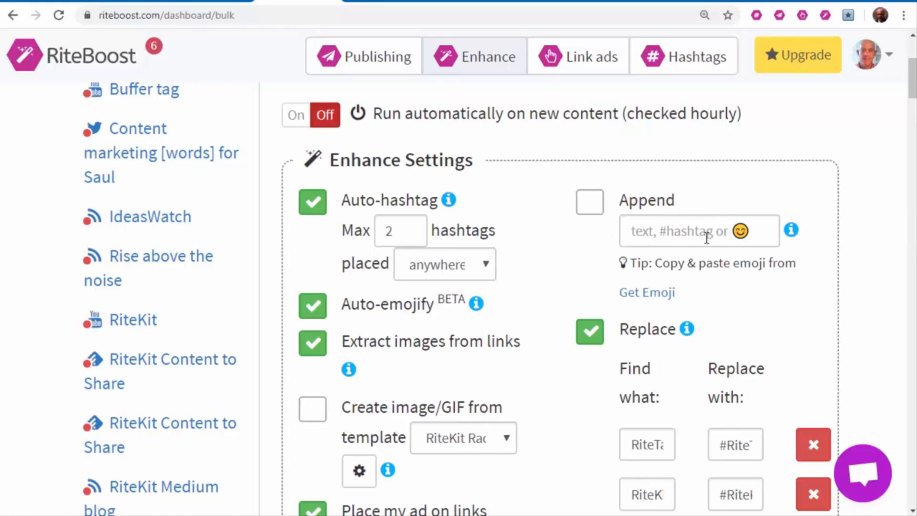
pyautogui.moveTo(913, 229)
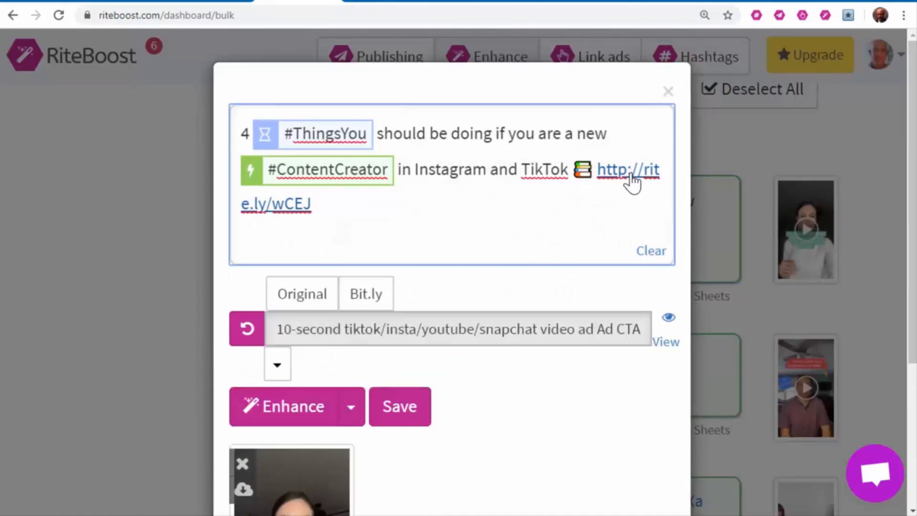
pyautogui.moveTo(642, 191)
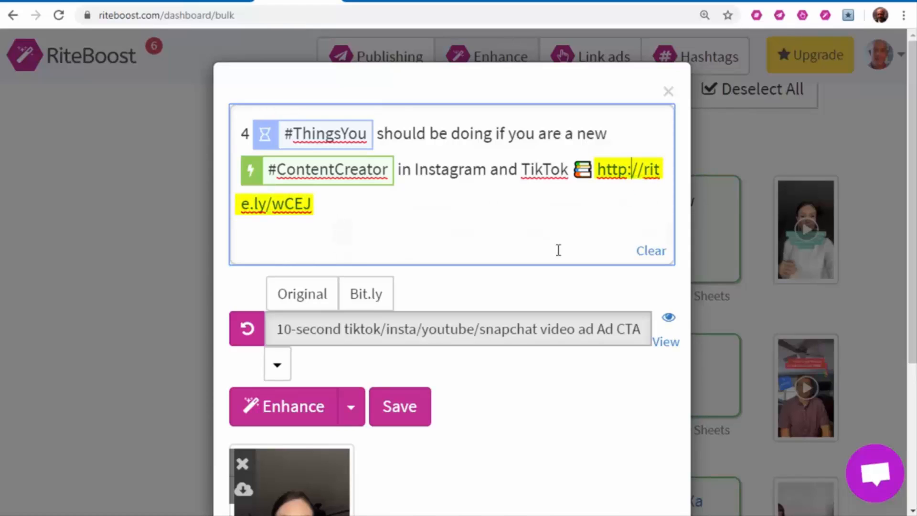
pyautogui.moveTo(590, 344)
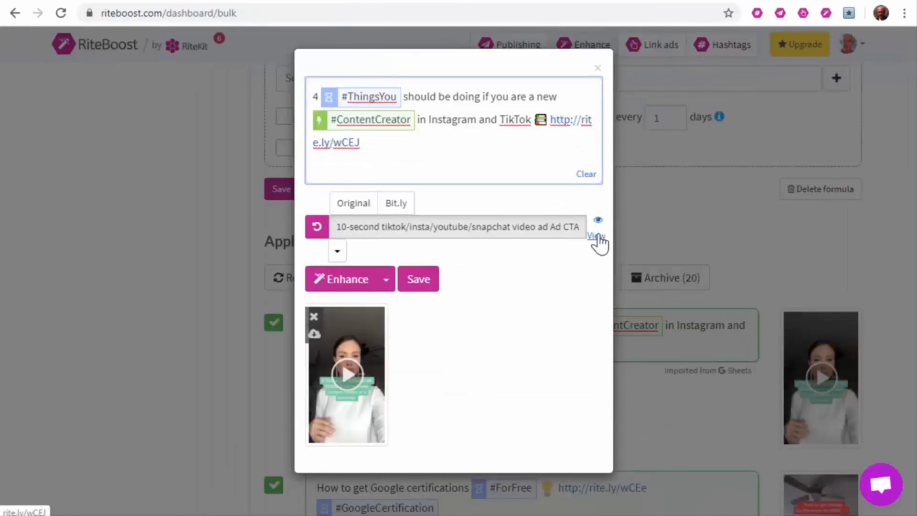
# Preview the enhanced post's rite.ly link with its video ad.
pyautogui.click(595, 236)
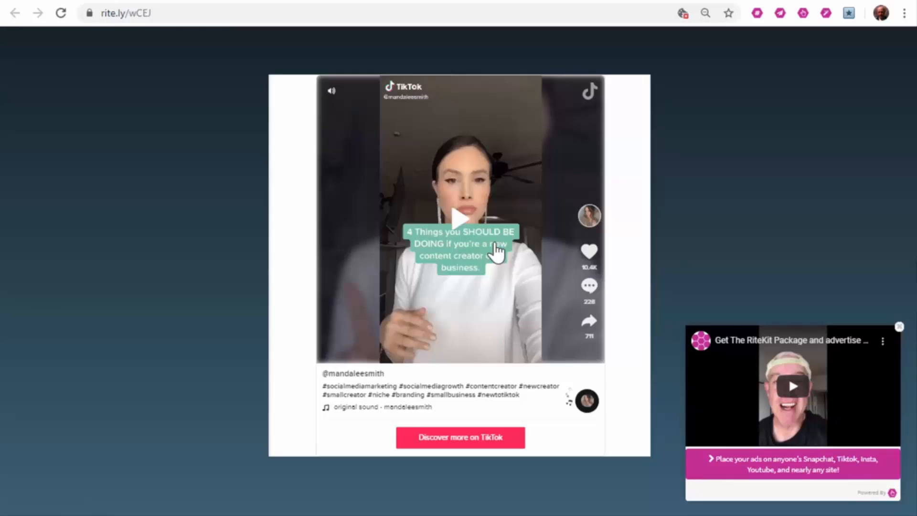
pyautogui.moveTo(769, 264)
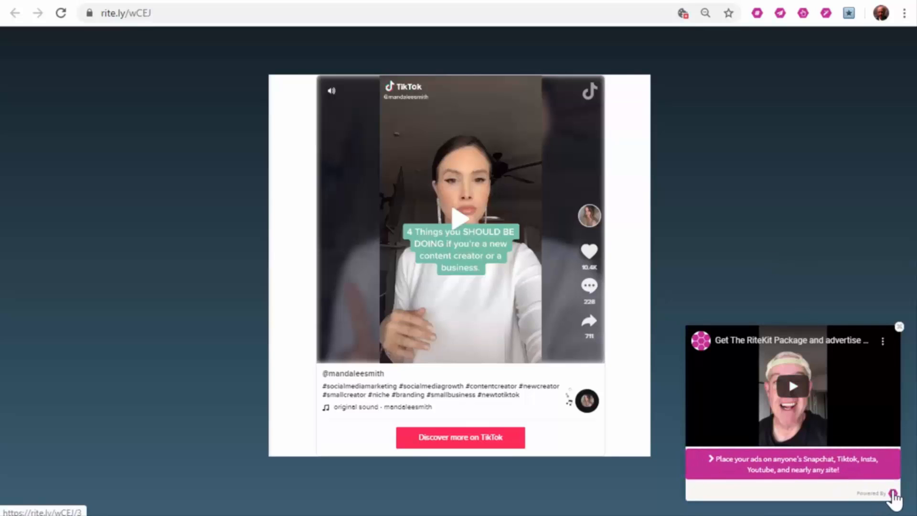
pyautogui.moveTo(848, 446)
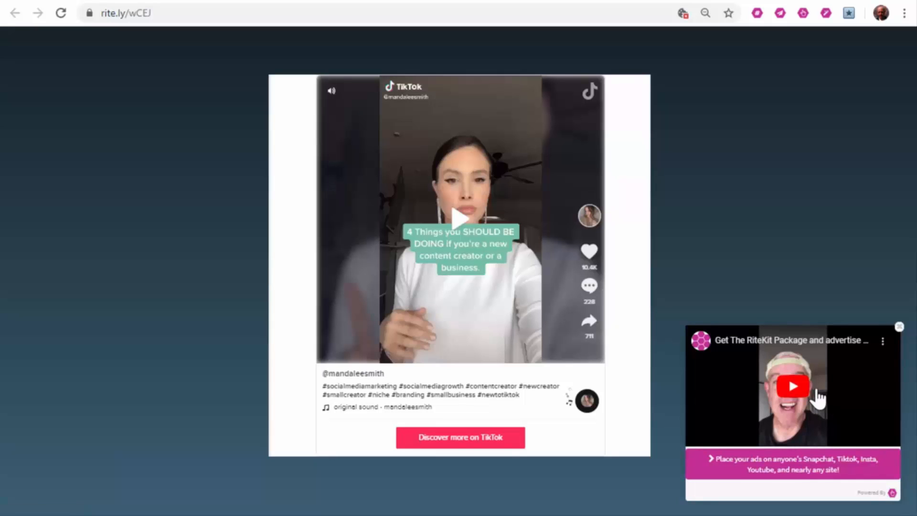
pyautogui.moveTo(569, 305)
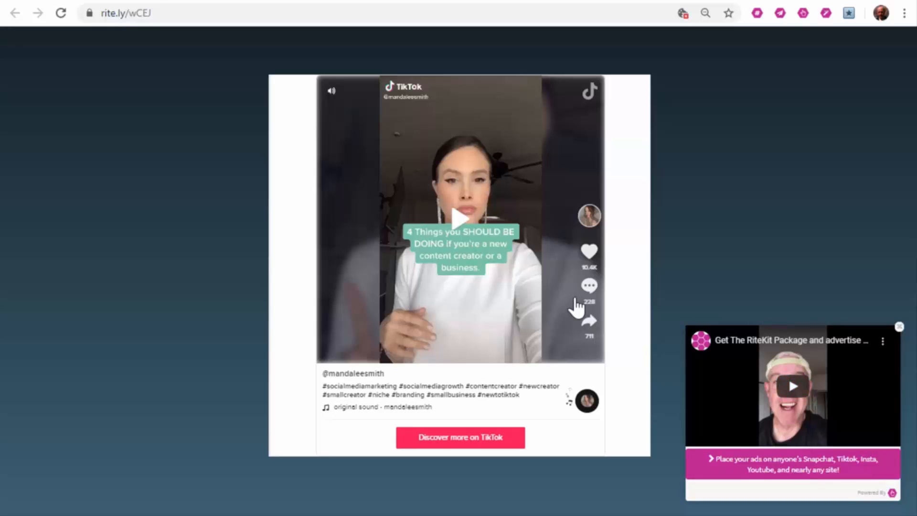
pyautogui.moveTo(622, 249)
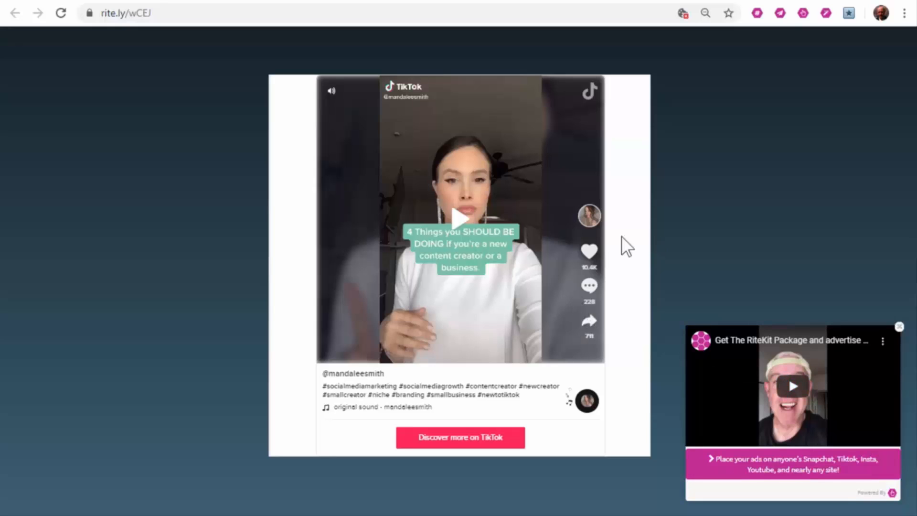
pyautogui.moveTo(855, 396)
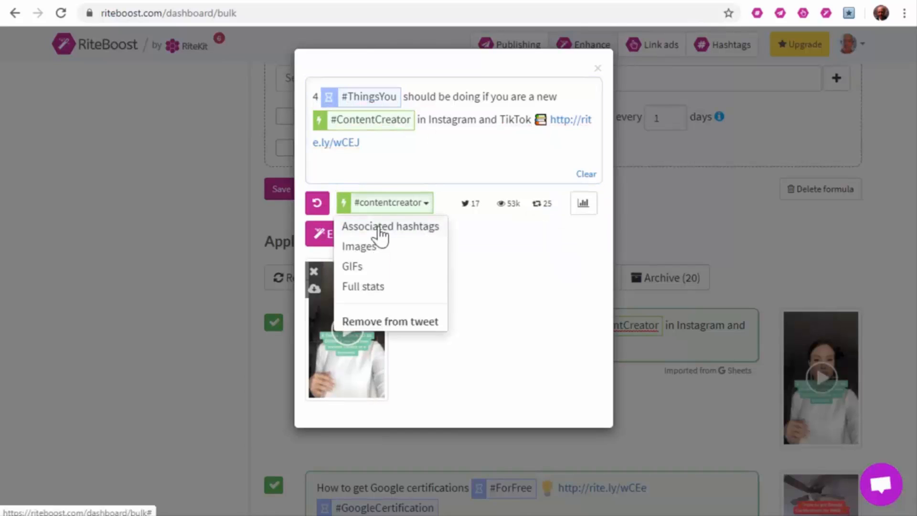
# Add #contentmarketing and #contentwriter to the post and save it.
pyautogui.click(390, 226)
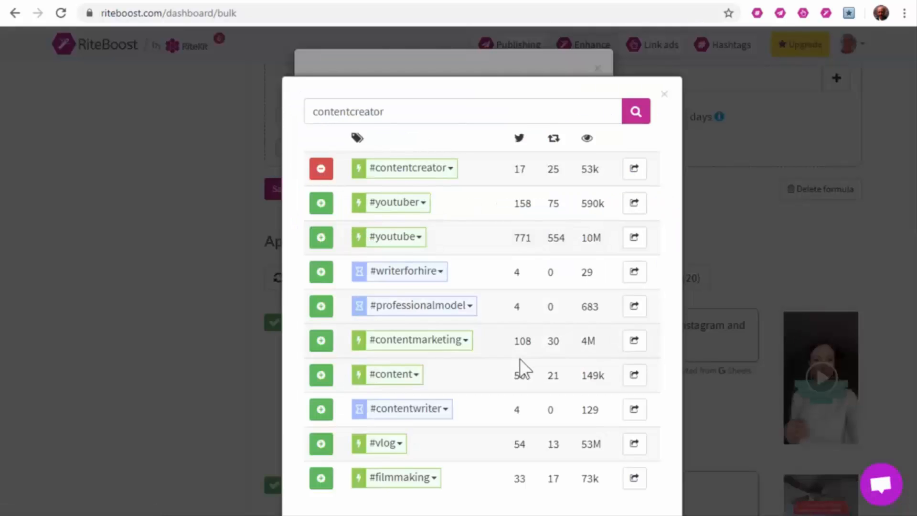
pyautogui.click(321, 340)
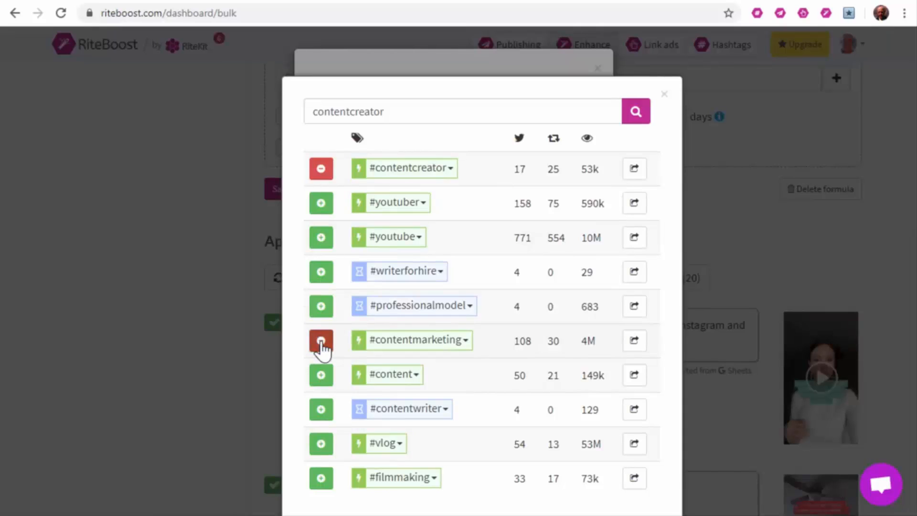
pyautogui.click(321, 409)
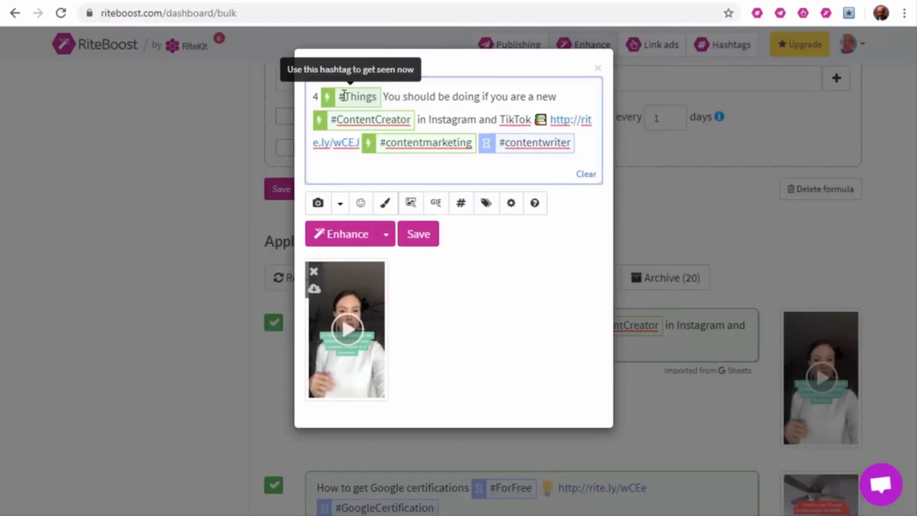
pyautogui.click(597, 67)
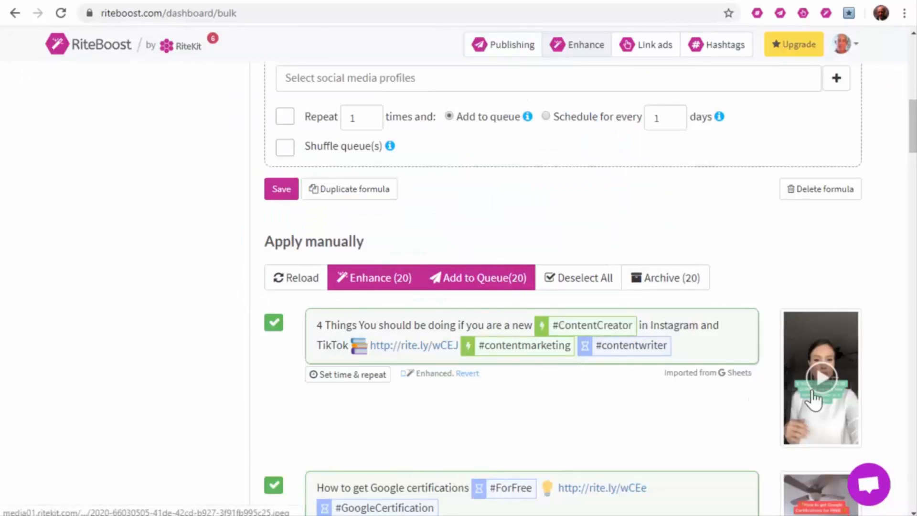
pyautogui.moveTo(603, 398)
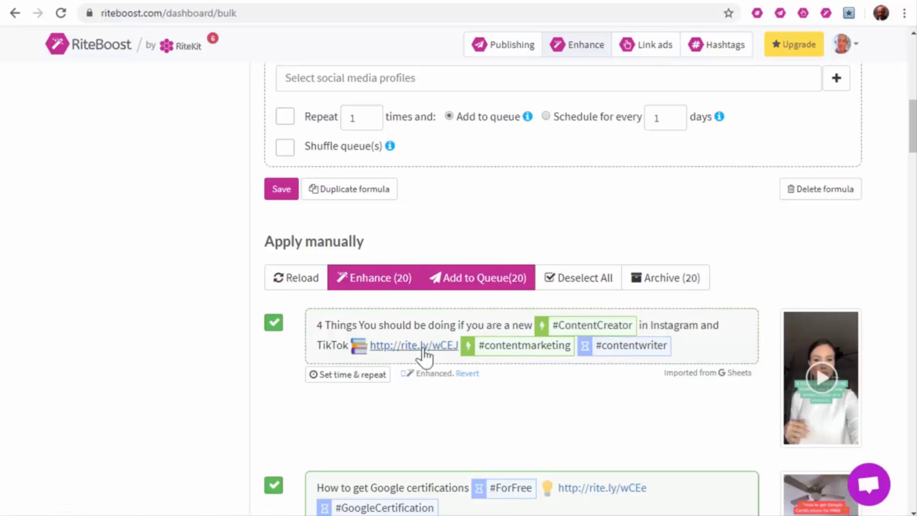
# Scroll through the enhanced posts and open '3 of the very best TikTok' for editing.
pyautogui.scroll(-3)
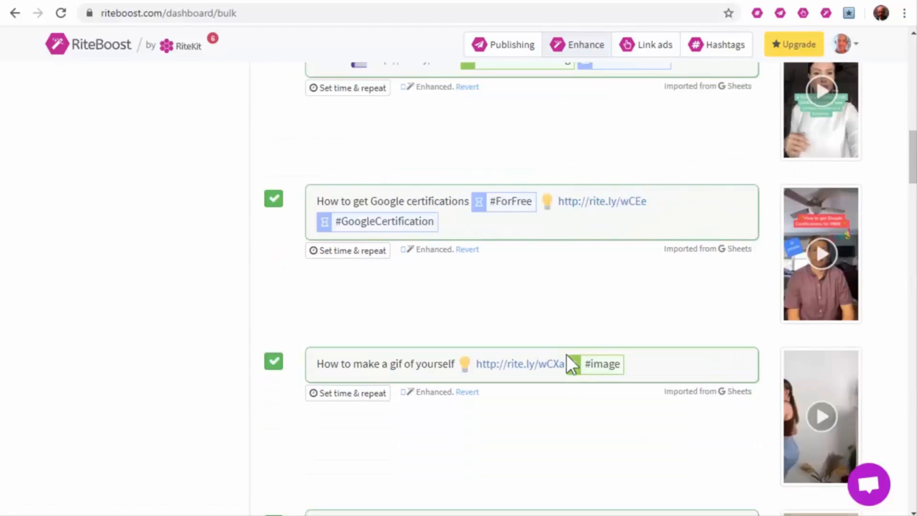
pyautogui.scroll(-3)
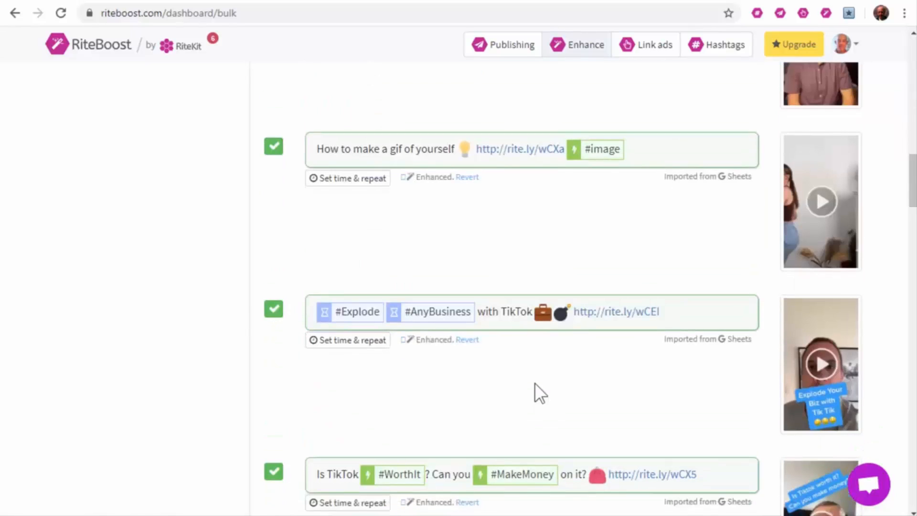
pyautogui.moveTo(437, 311)
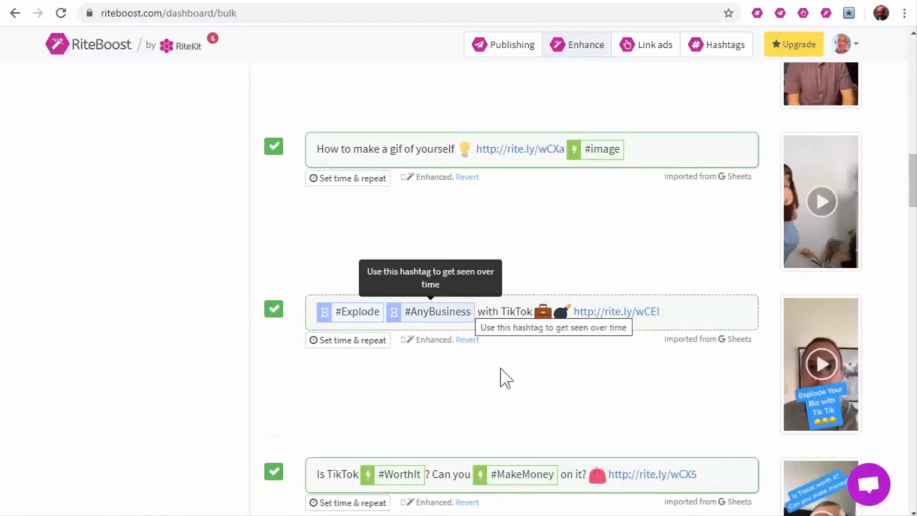
pyautogui.scroll(-3)
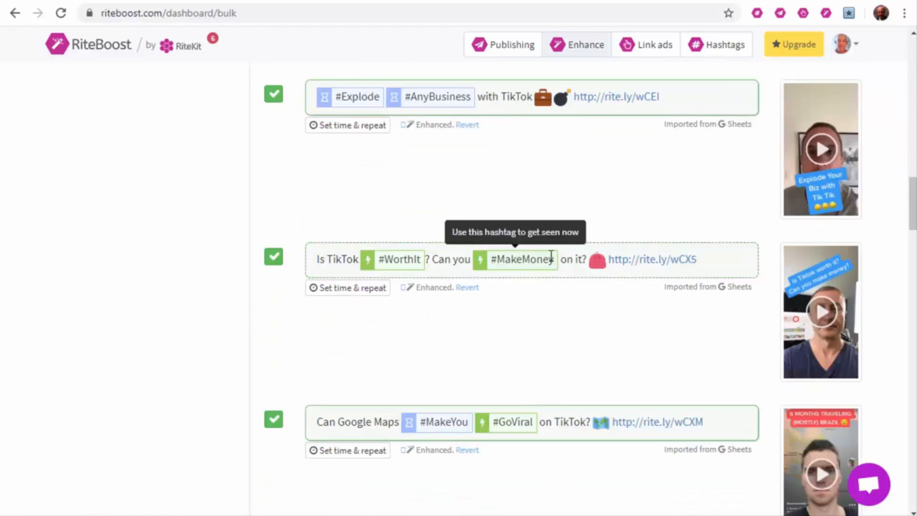
pyautogui.moveTo(513, 422)
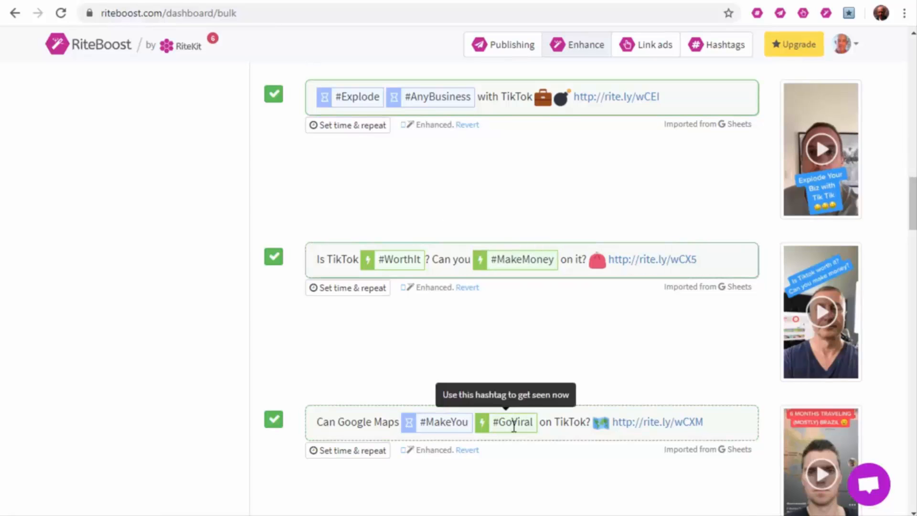
pyautogui.scroll(-3)
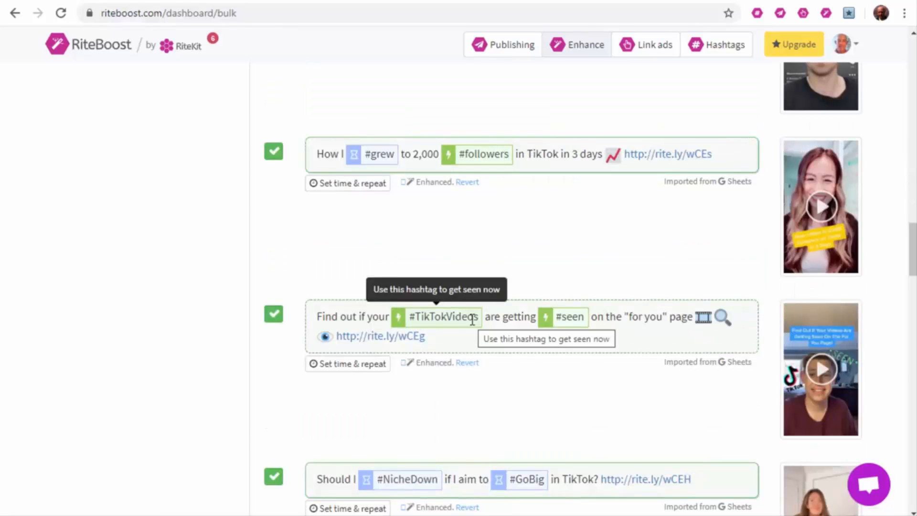
pyautogui.scroll(-3)
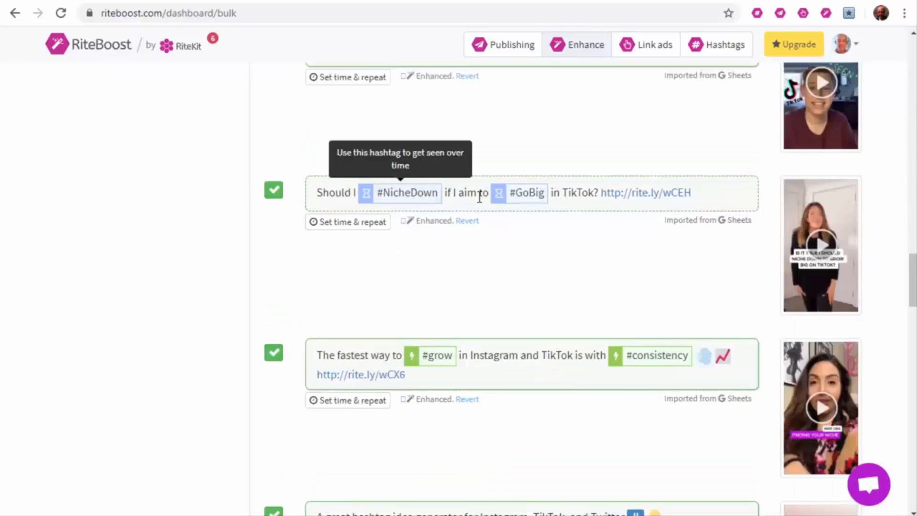
pyautogui.moveTo(523, 319)
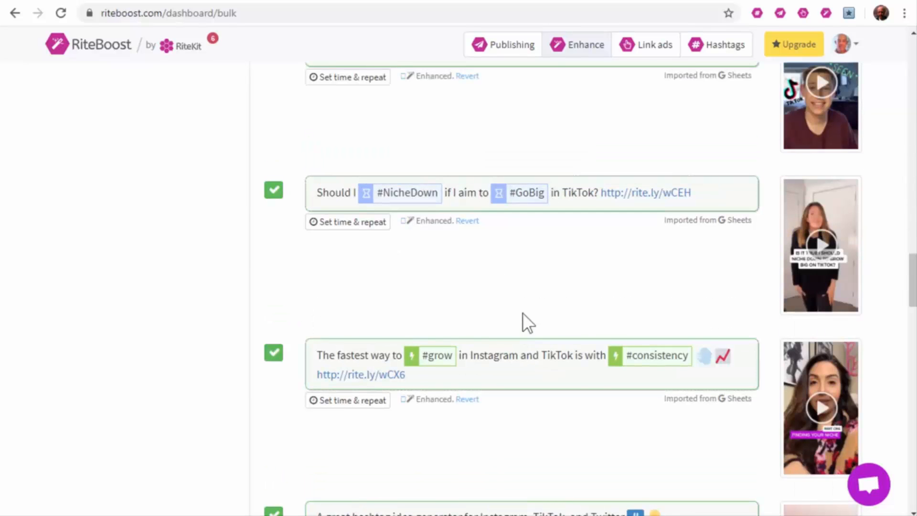
pyautogui.scroll(-3)
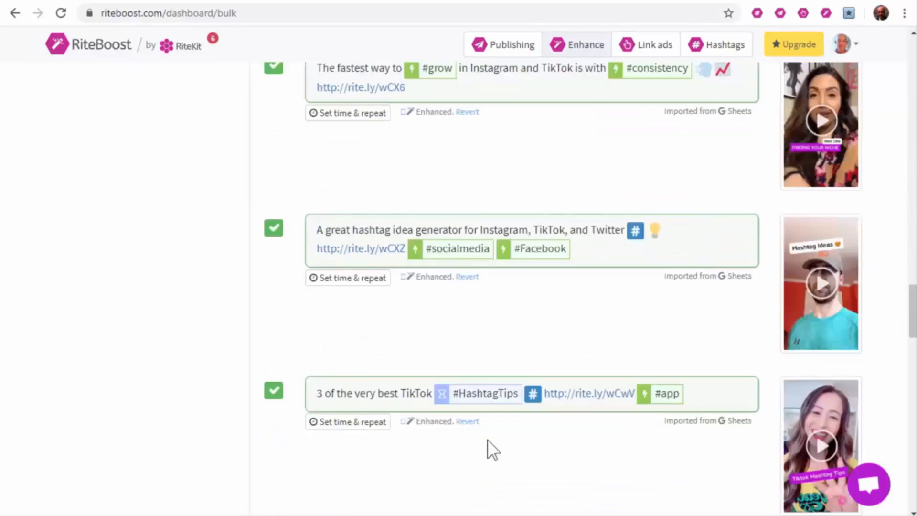
pyautogui.scroll(-3)
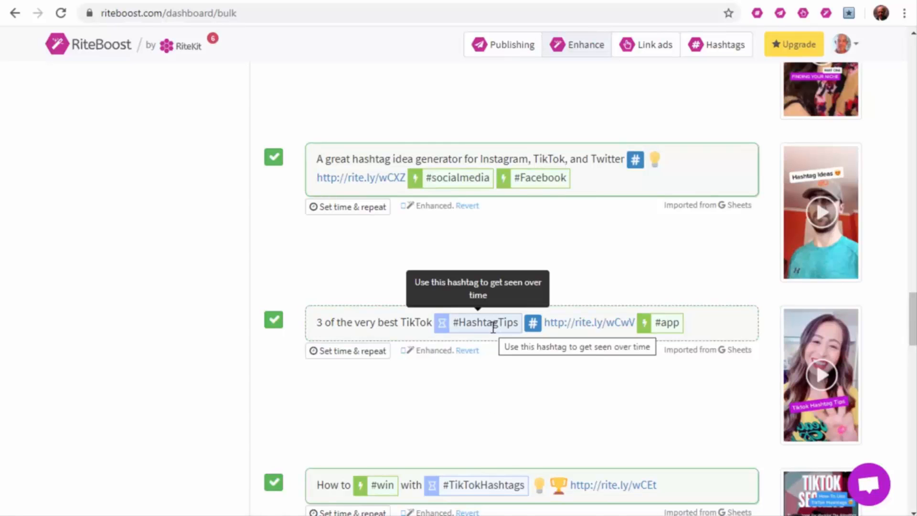
pyautogui.click(371, 322)
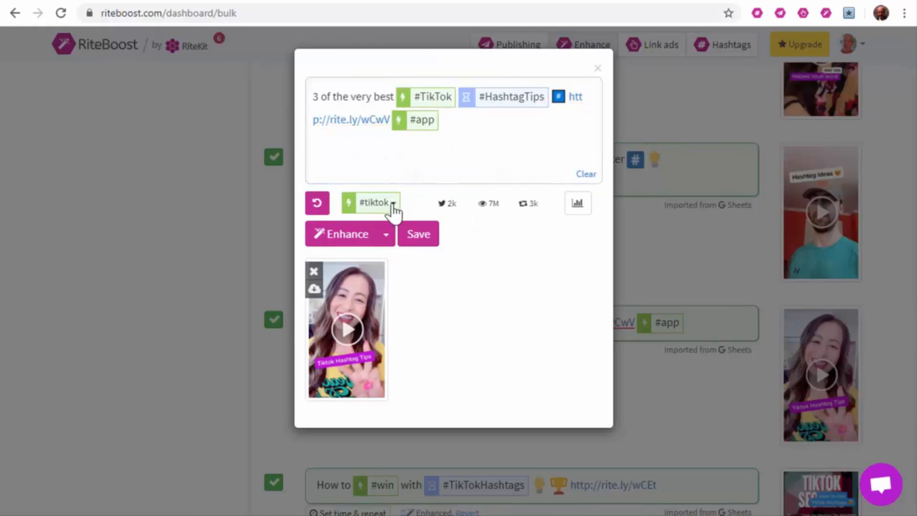
# Accept the #tiktok suggestion, drop #app, and save the '3 of the very best' post.
pyautogui.click(391, 202)
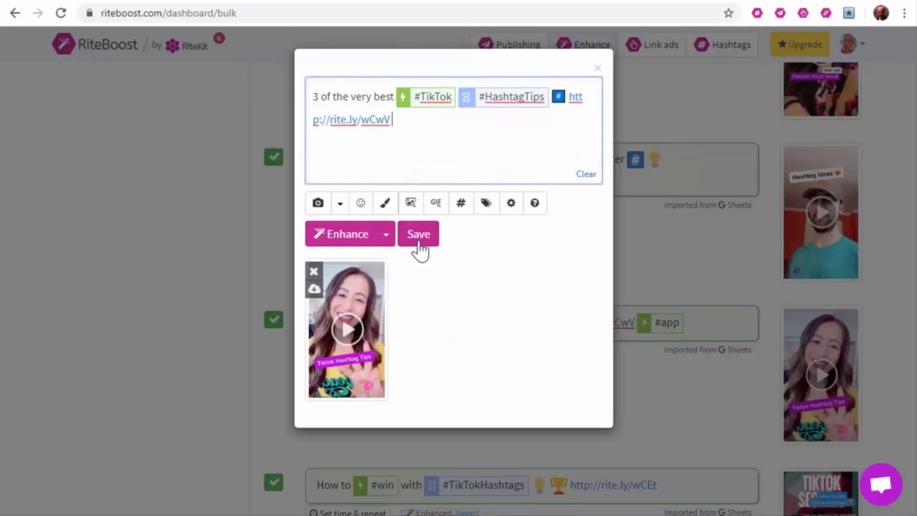
pyautogui.click(419, 233)
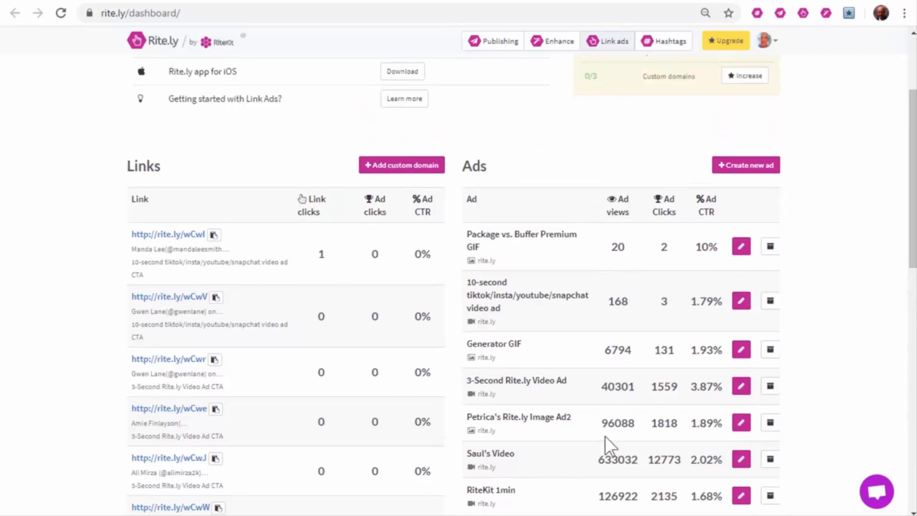
pyautogui.moveTo(577, 462)
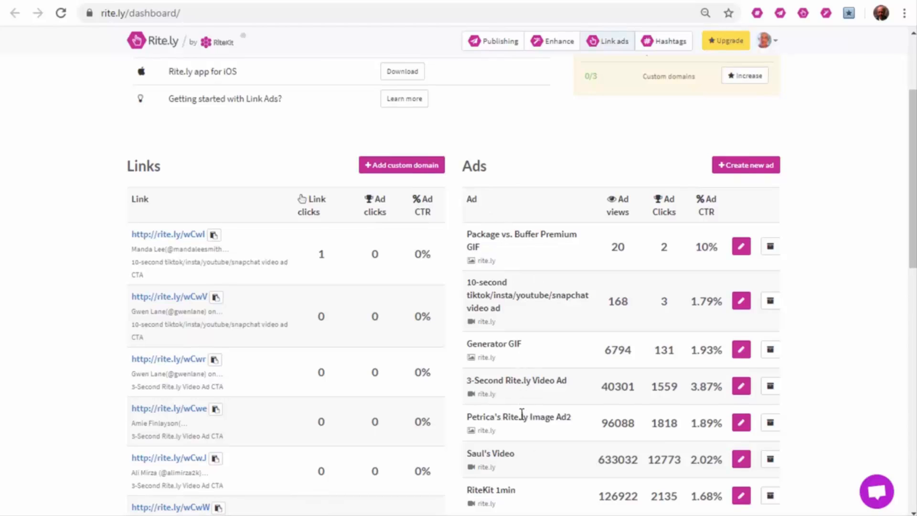
pyautogui.moveTo(525, 422)
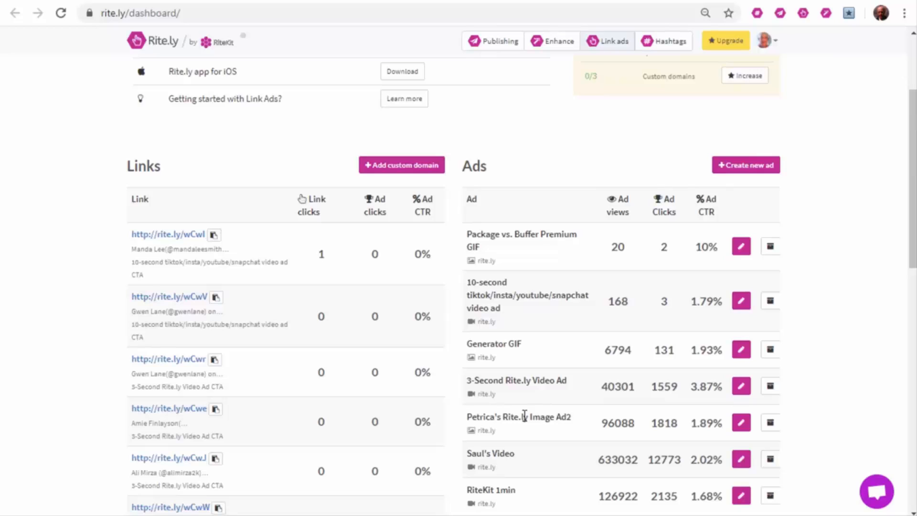
pyautogui.moveTo(453, 148)
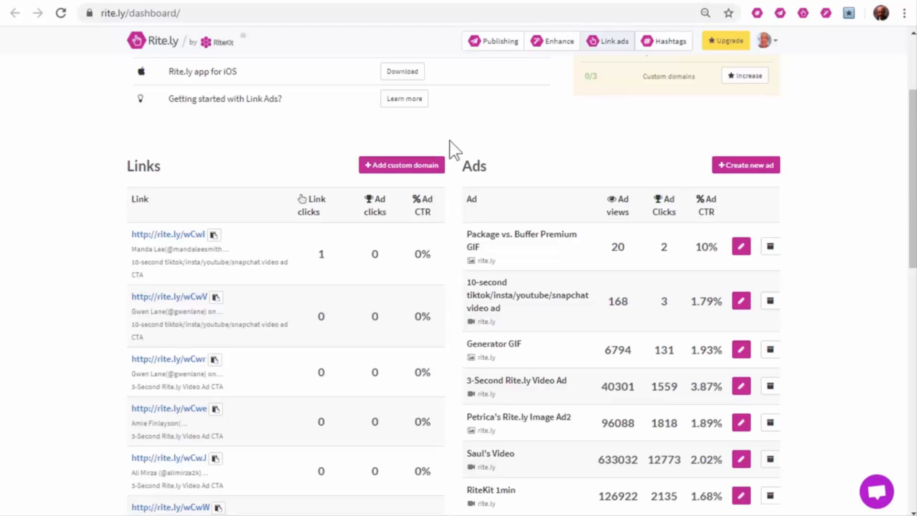
pyautogui.moveTo(279, 9)
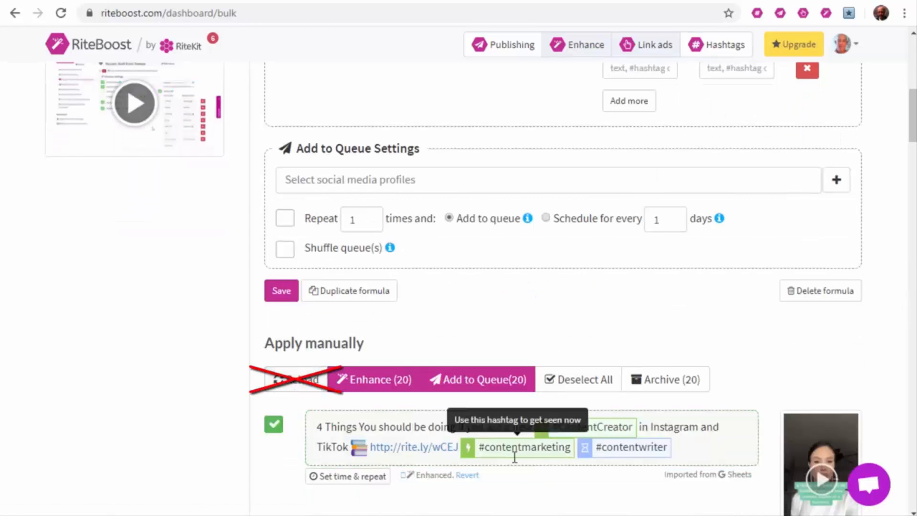
pyautogui.moveTo(630, 358)
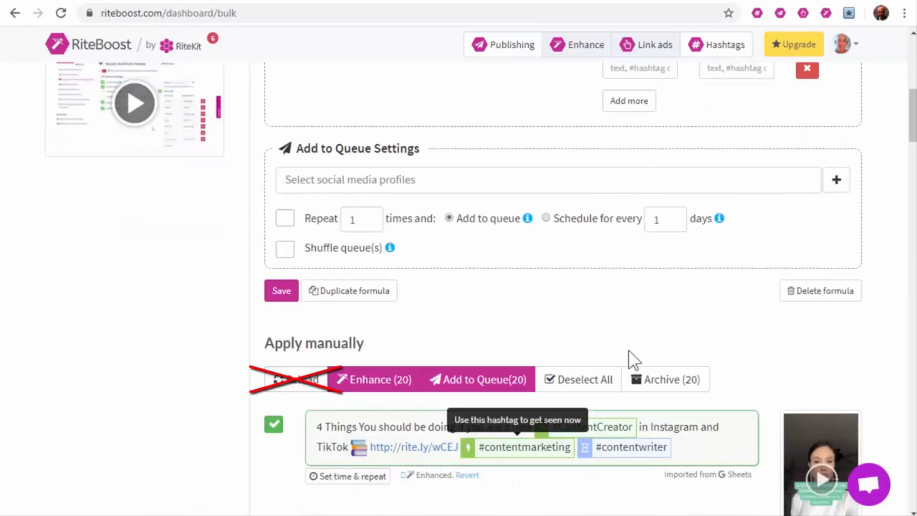
# Scroll the bulk dashboard to the enhanced posts like 'Is TikTok #WorthIt' with rite.ly links.
pyautogui.scroll(-3)
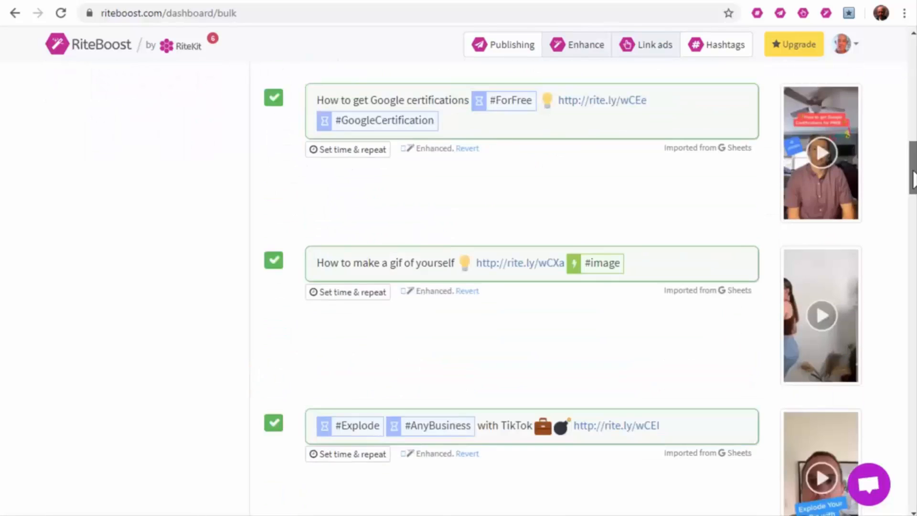
pyautogui.scroll(-3)
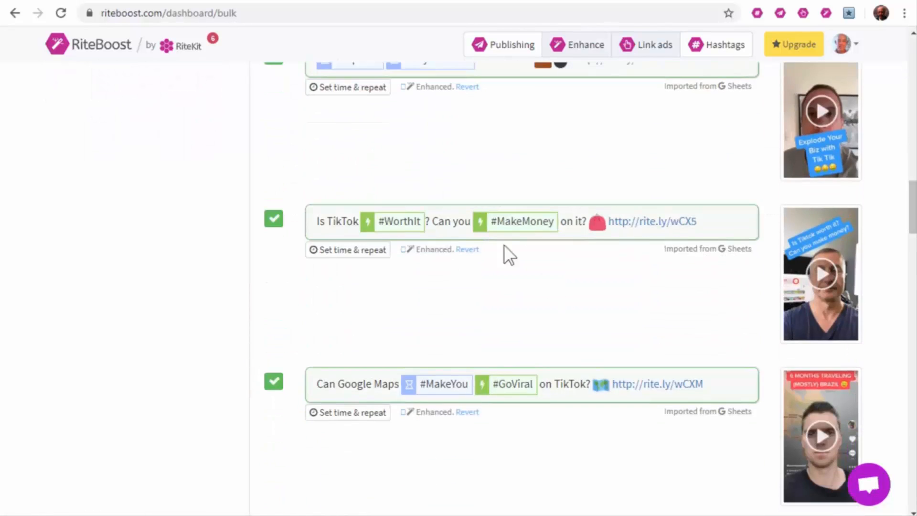
pyautogui.moveTo(894, 237)
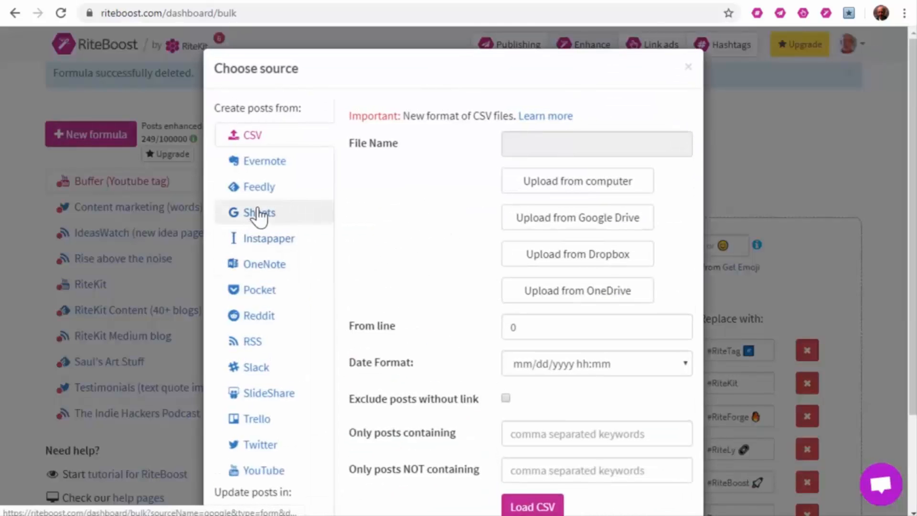
# Load the Tiktok1 Google Sheet as a new bulk formula named Tiktok1.
pyautogui.click(258, 212)
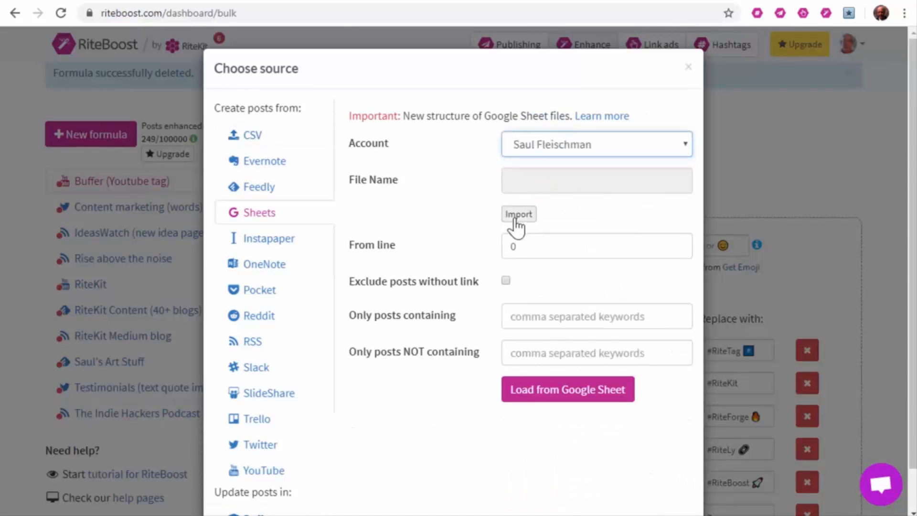
pyautogui.click(518, 214)
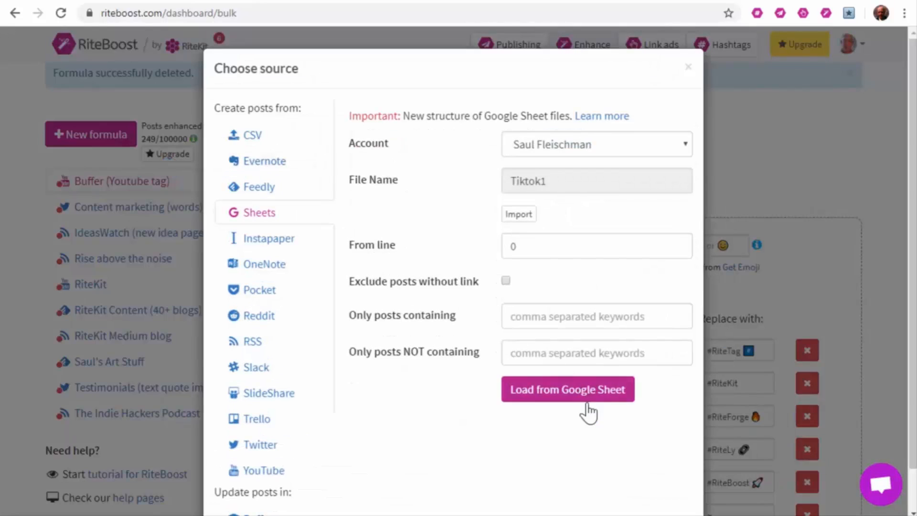
pyautogui.click(568, 390)
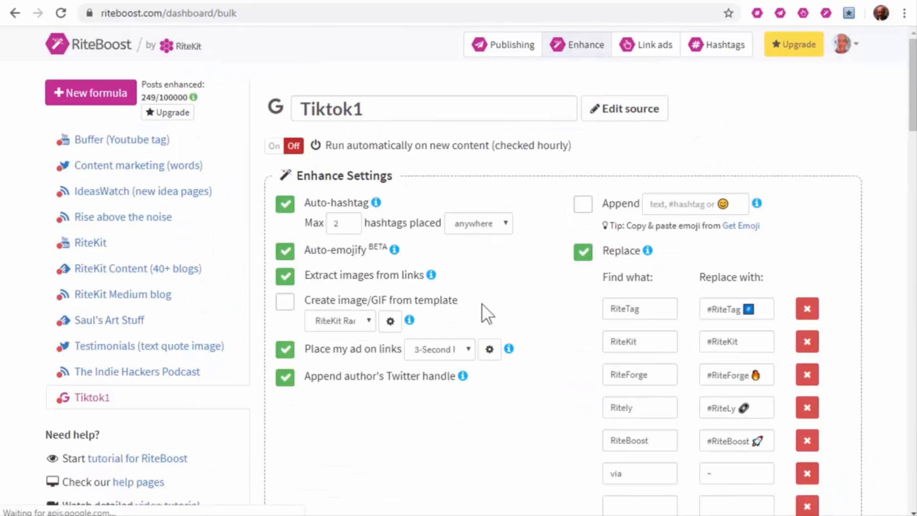
# Place the Package vs. Buffer Premium GIF Ad on links and enable Repeat for queued posts.
pyautogui.click(439, 349)
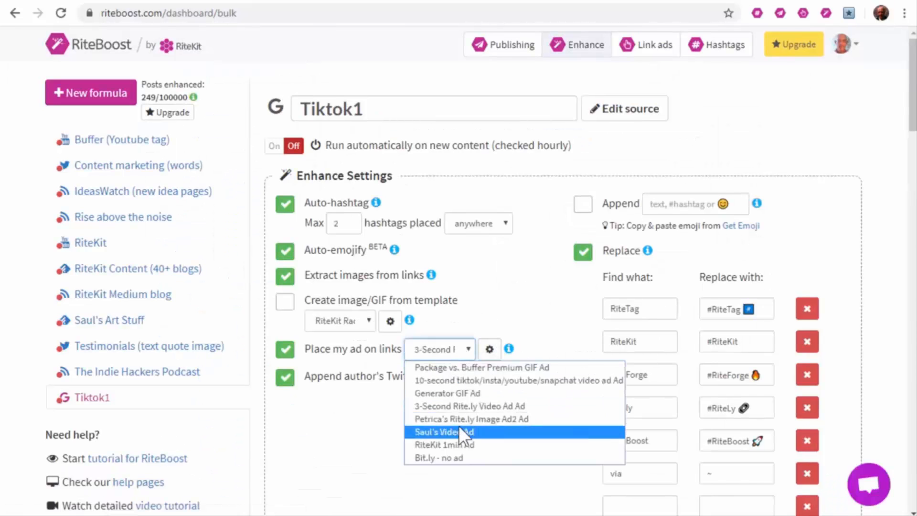
pyautogui.click(481, 366)
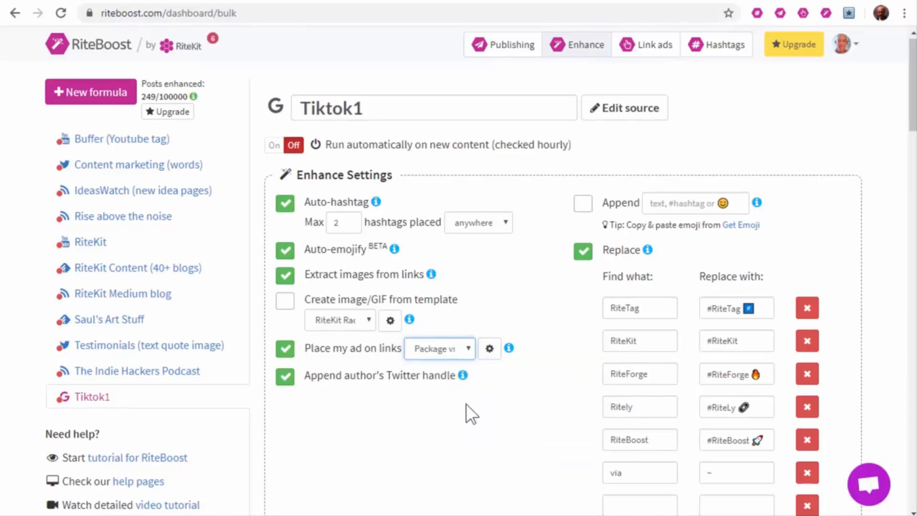
pyautogui.scroll(-3)
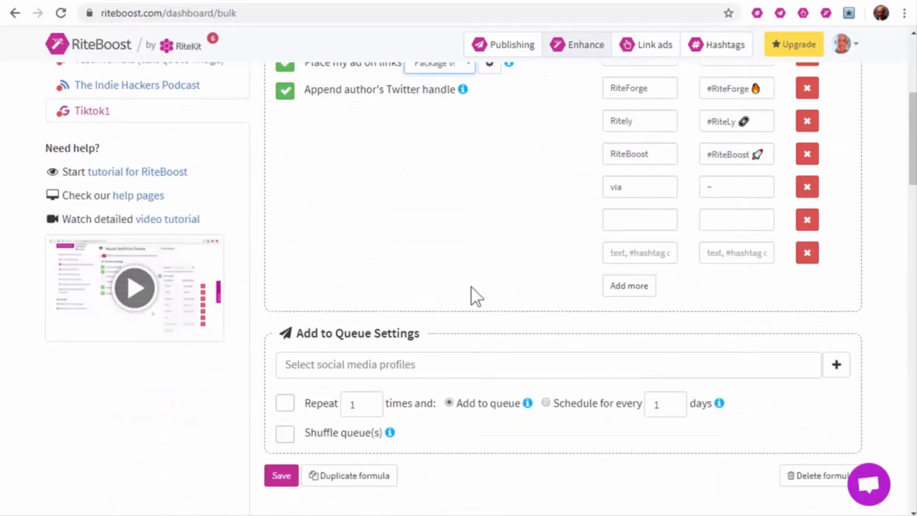
pyautogui.scroll(-3)
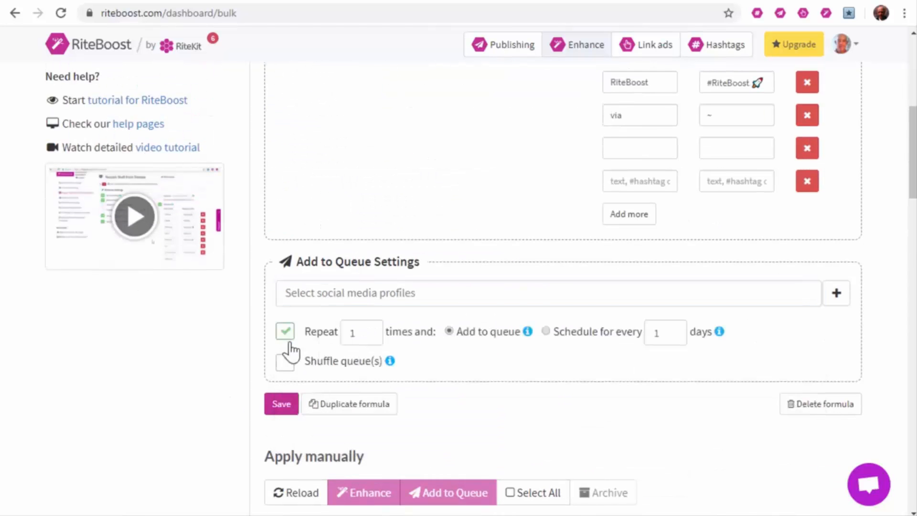
pyautogui.click(284, 361)
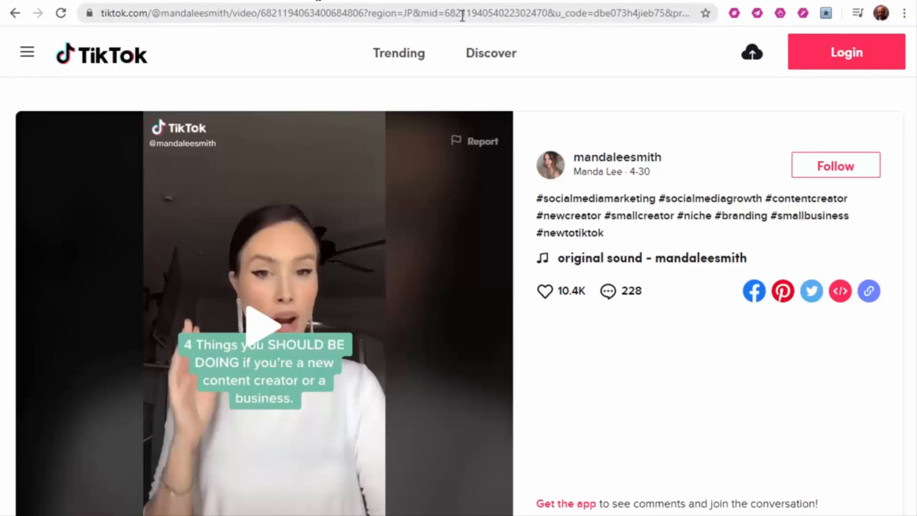
pyautogui.moveTo(386, 86)
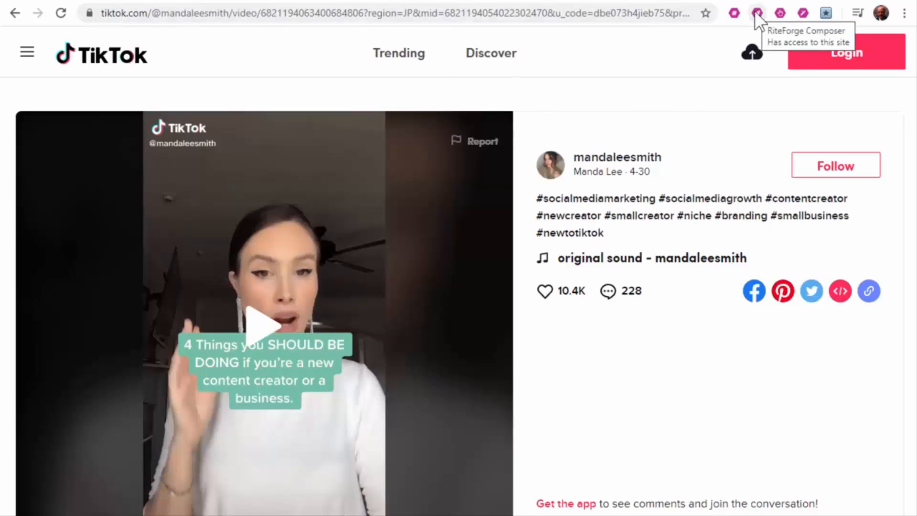
# Enhance the '4 Things' TikTok post with hashtags and a rite.ly ad link, then preview its page.
pyautogui.click(759, 14)
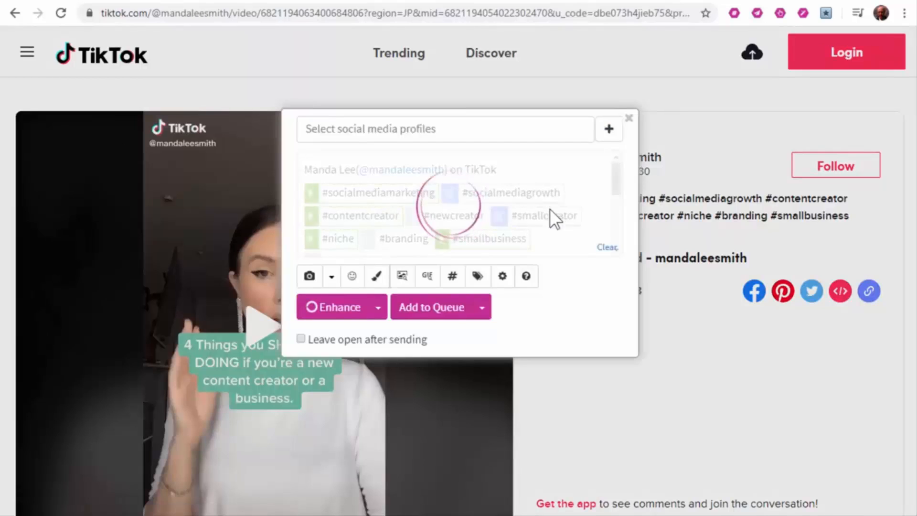
pyautogui.click(332, 307)
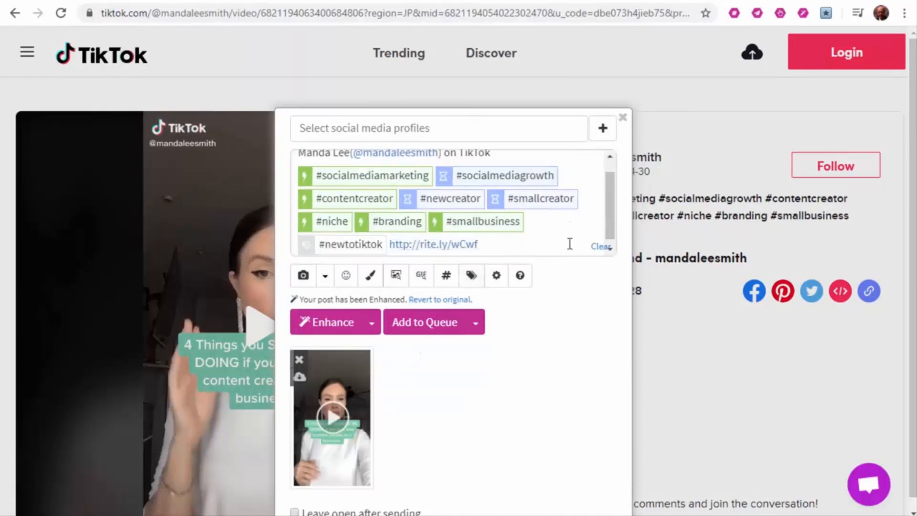
pyautogui.click(433, 245)
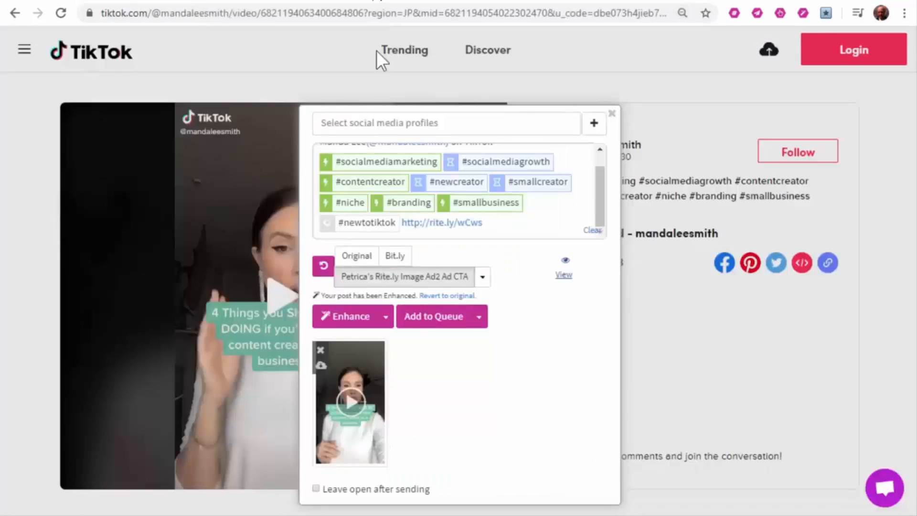
pyautogui.moveTo(563, 276)
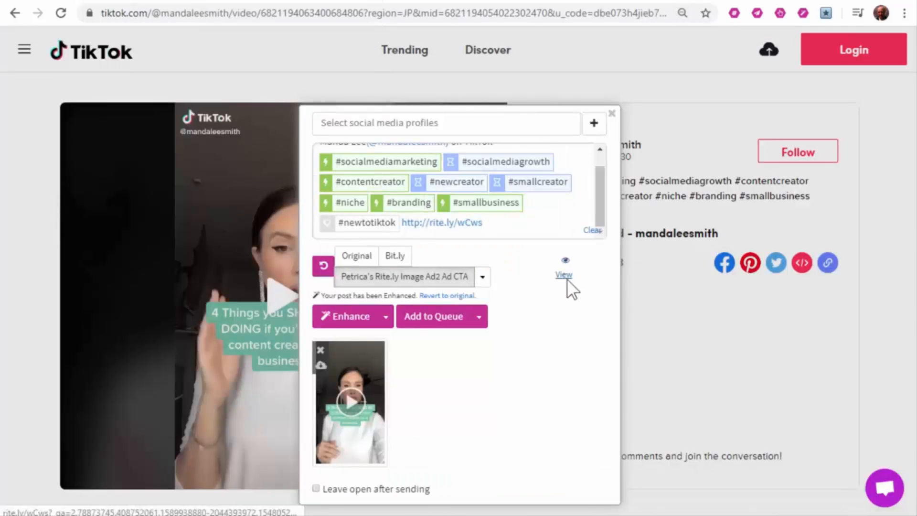
pyautogui.click(564, 276)
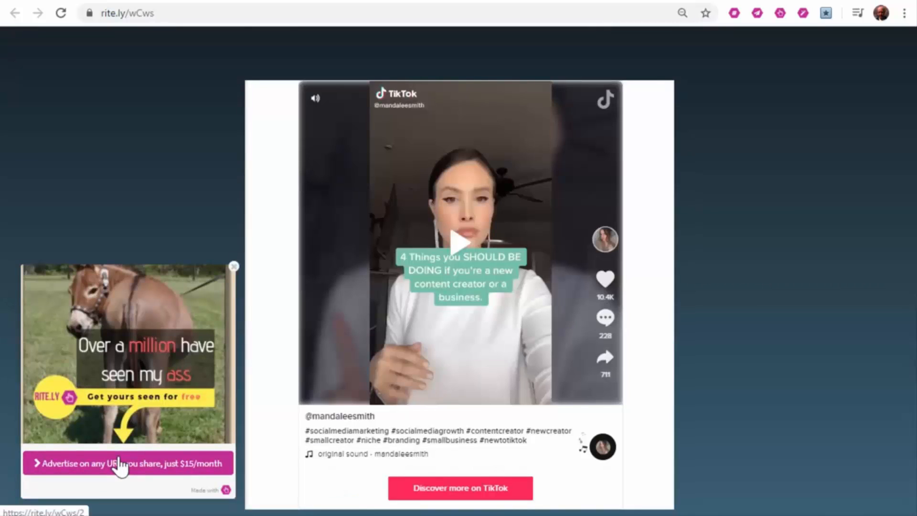
pyautogui.moveTo(756, 298)
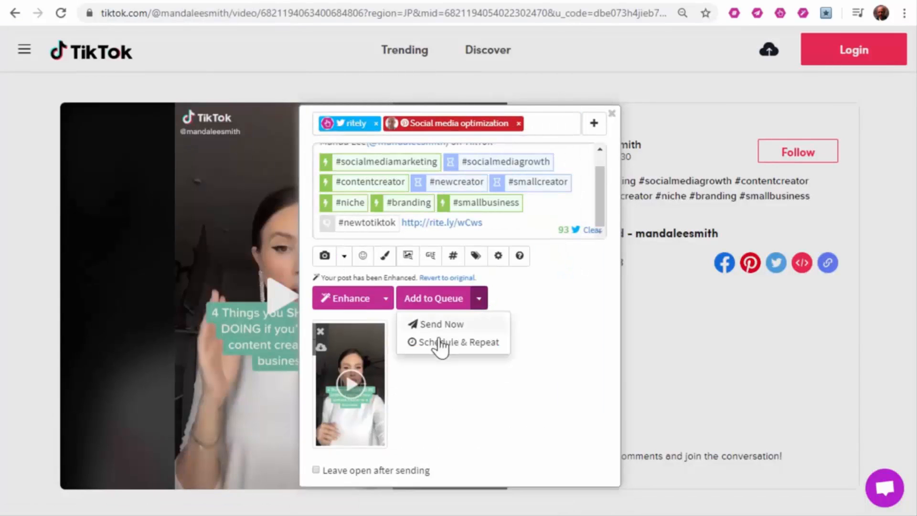
pyautogui.moveTo(446, 351)
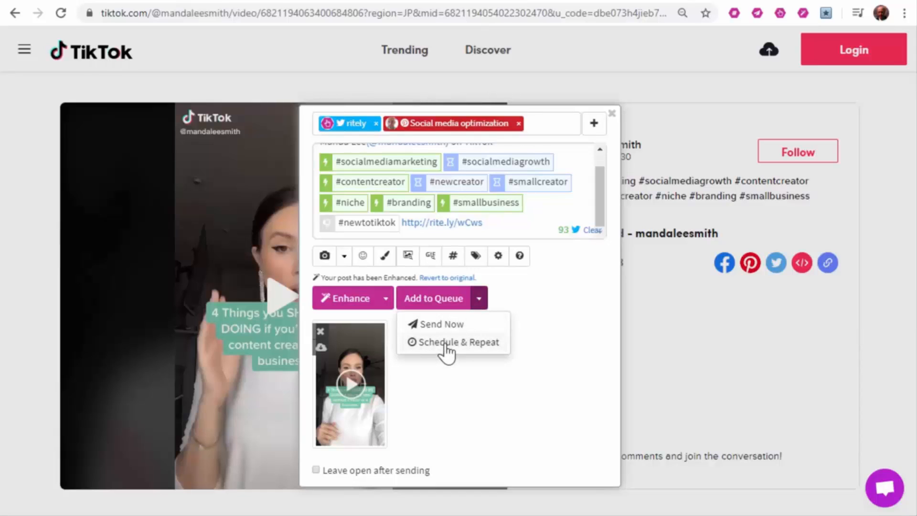
pyautogui.moveTo(659, 70)
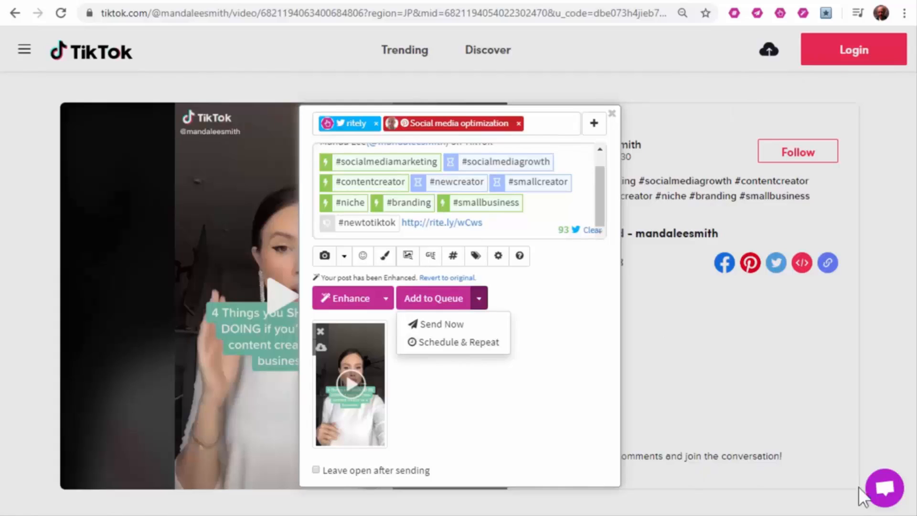
# Open the support chat from the RiteForge Composer.
pyautogui.click(884, 491)
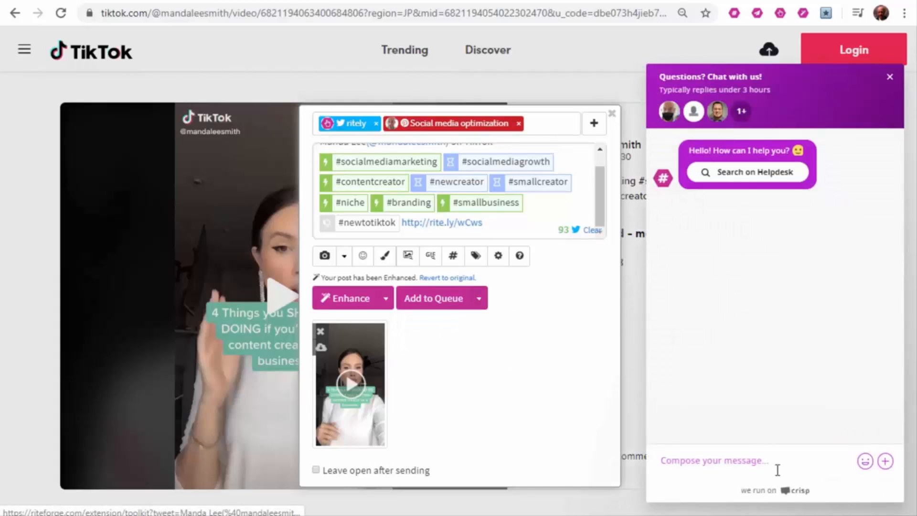
pyautogui.moveTo(747, 176)
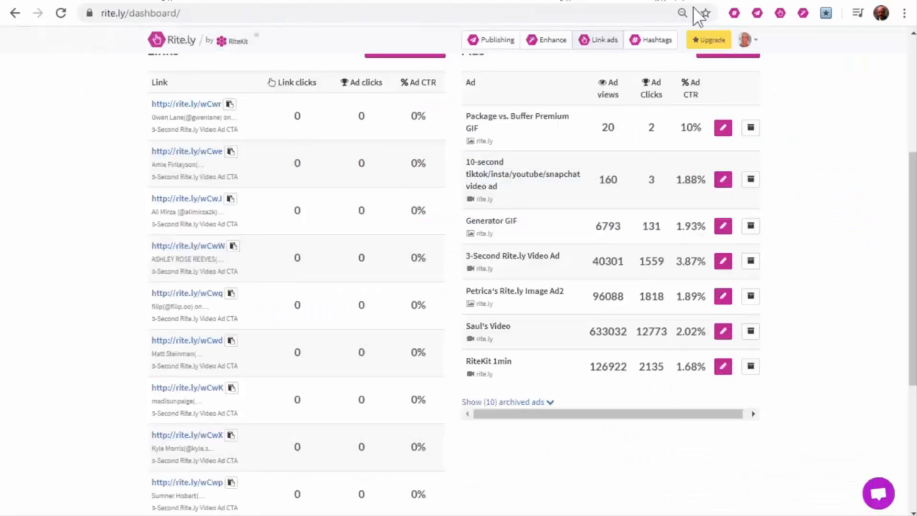
# Go from the Rite.ly dashboard to the RiteKit help center via the avatar menu.
pyautogui.click(748, 39)
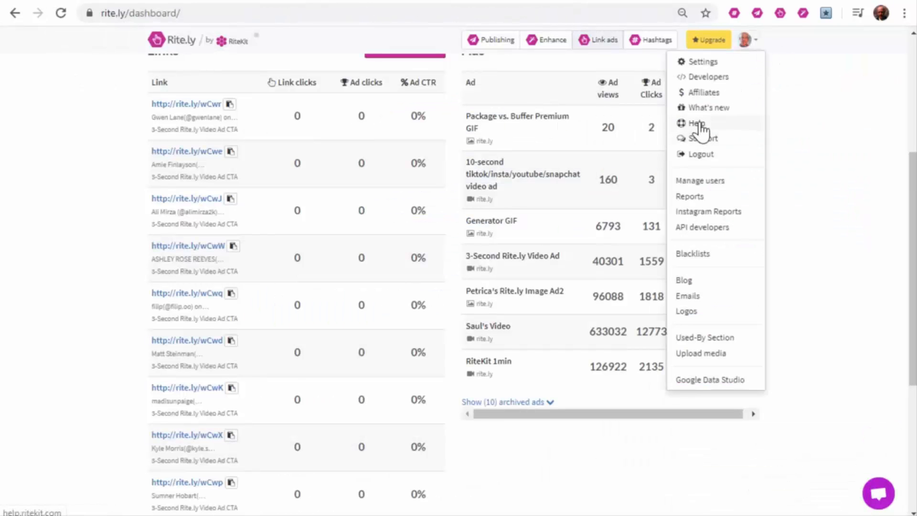
pyautogui.click(697, 123)
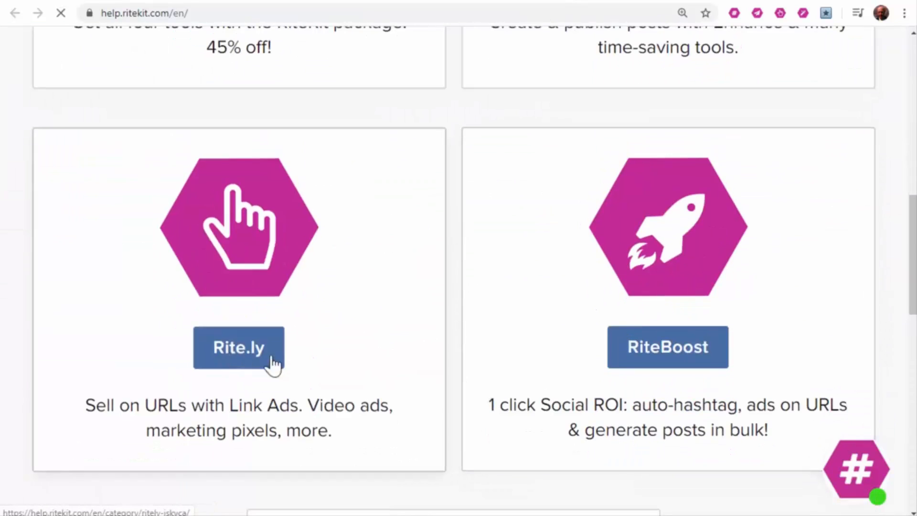
# View the Rite.ly help articles list, topped by the Snapchat advertising article.
pyautogui.click(238, 348)
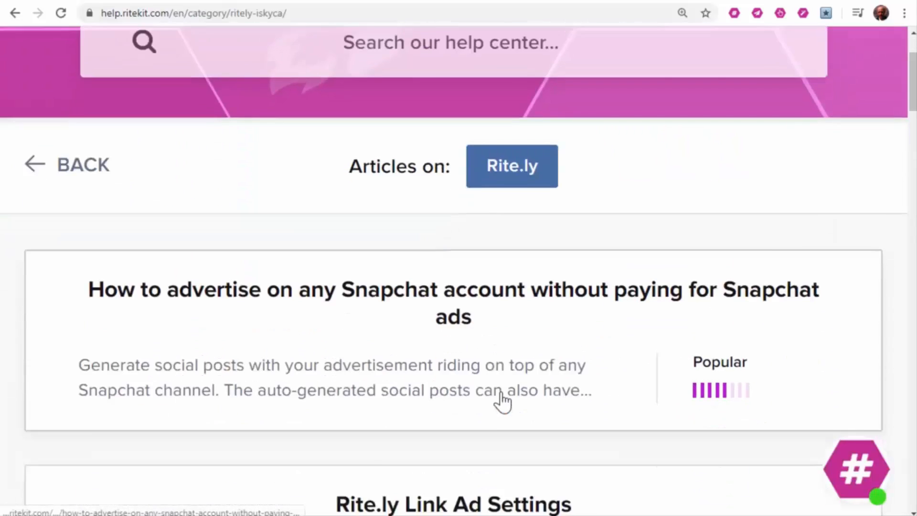
pyautogui.scroll(-3)
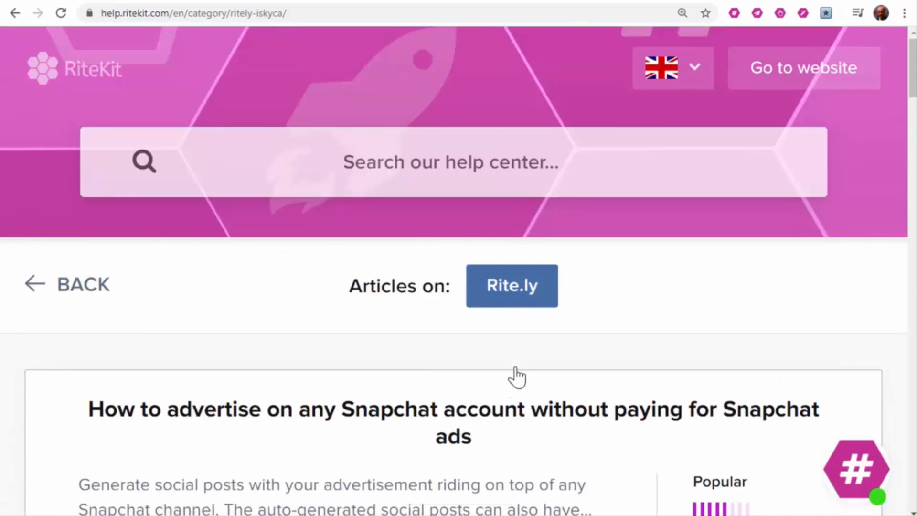
pyautogui.moveTo(441, 346)
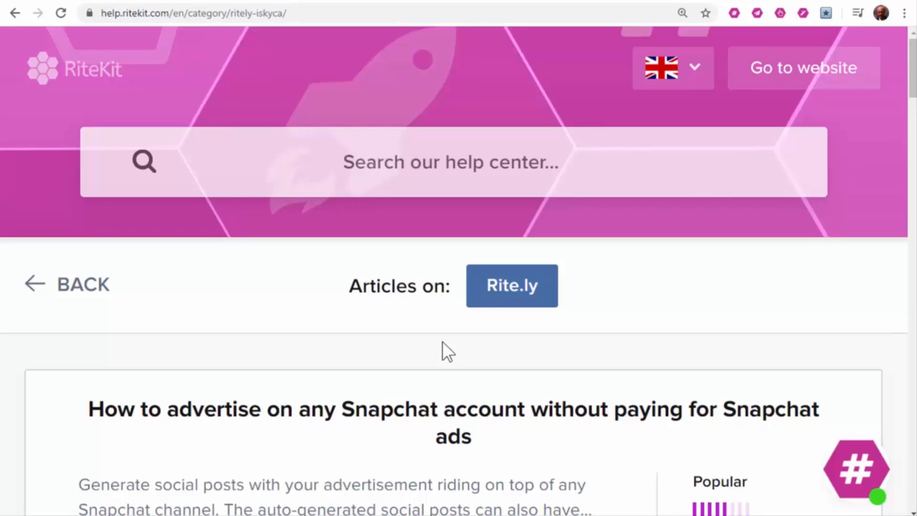
pyautogui.moveTo(600, 308)
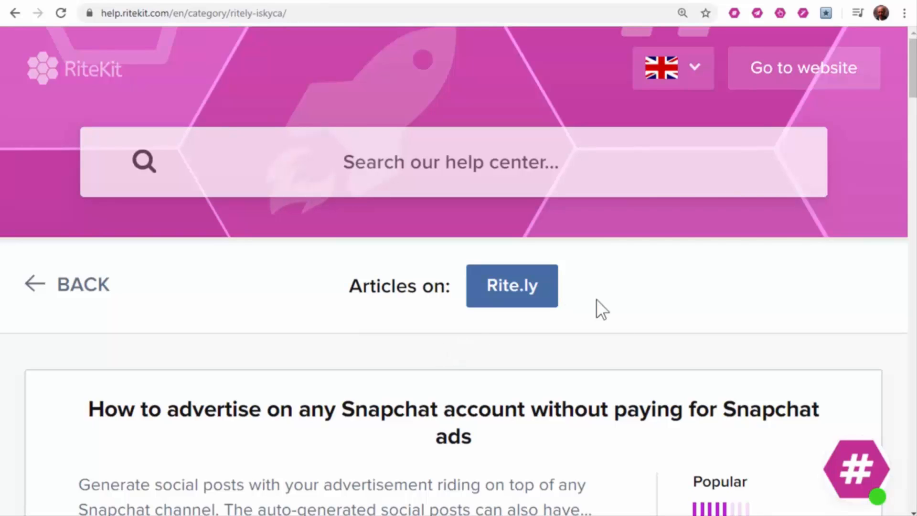
pyautogui.moveTo(610, 318)
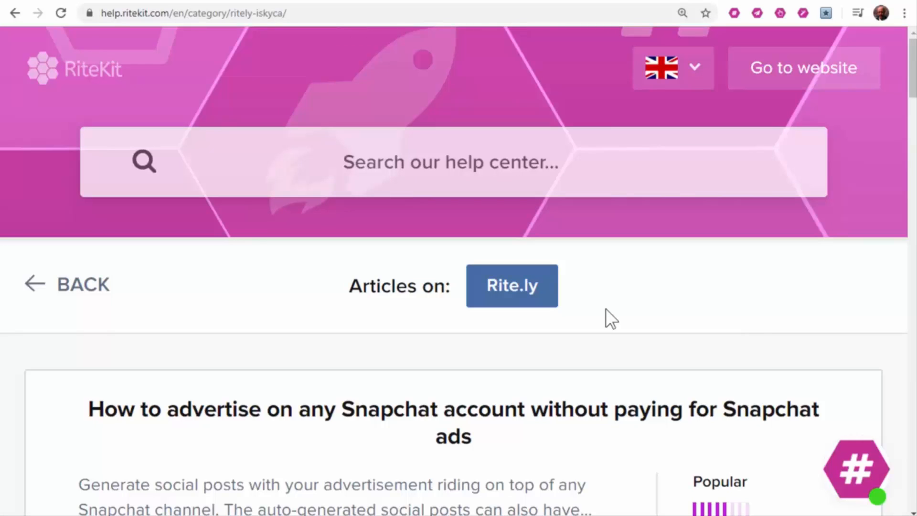